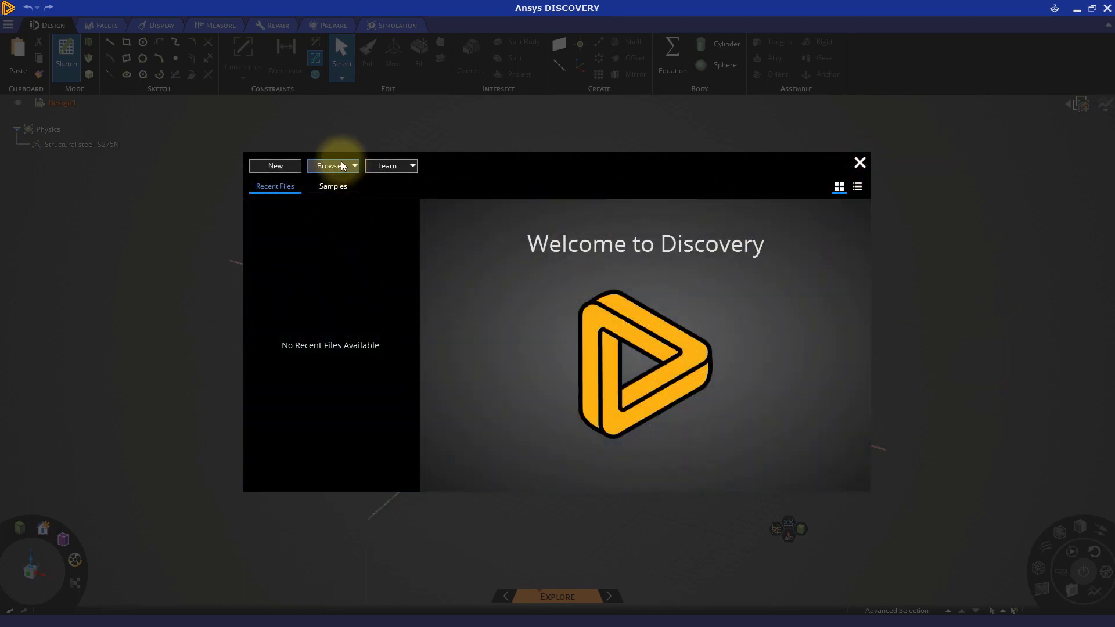
# Step: Browse to the Basic Airfoil document and open it
pyautogui.click(329, 166)
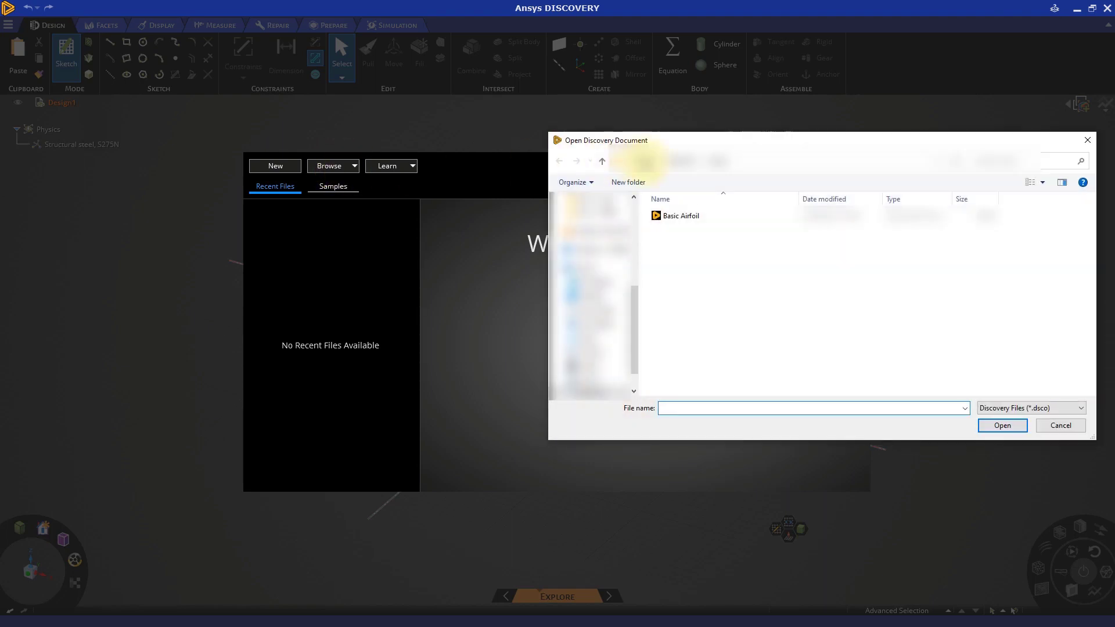
pyautogui.click(680, 215)
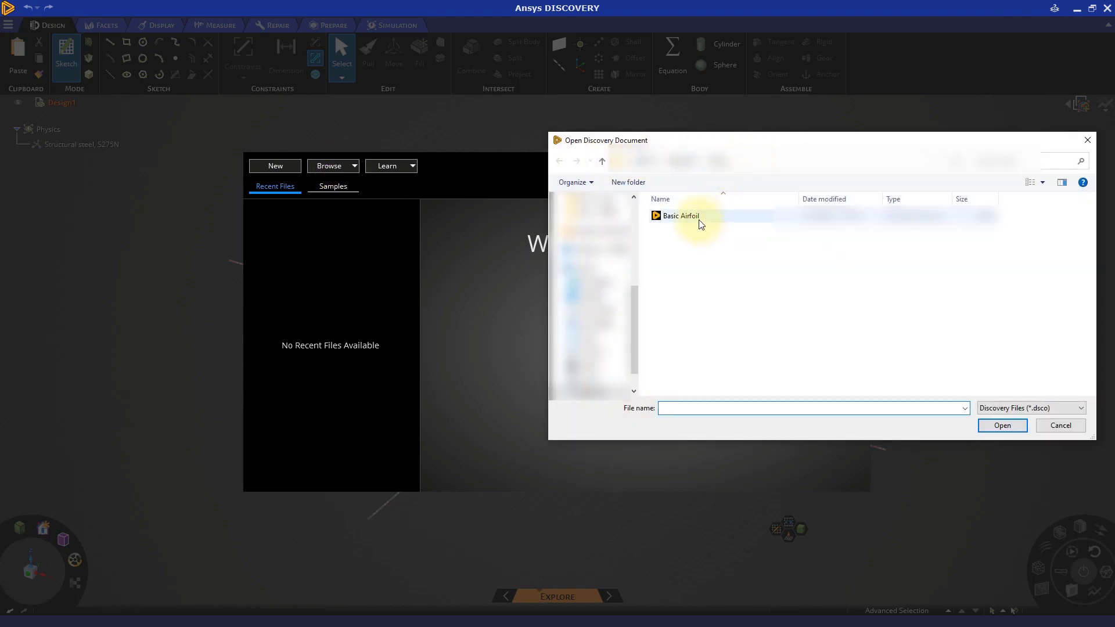
pyautogui.click(680, 216)
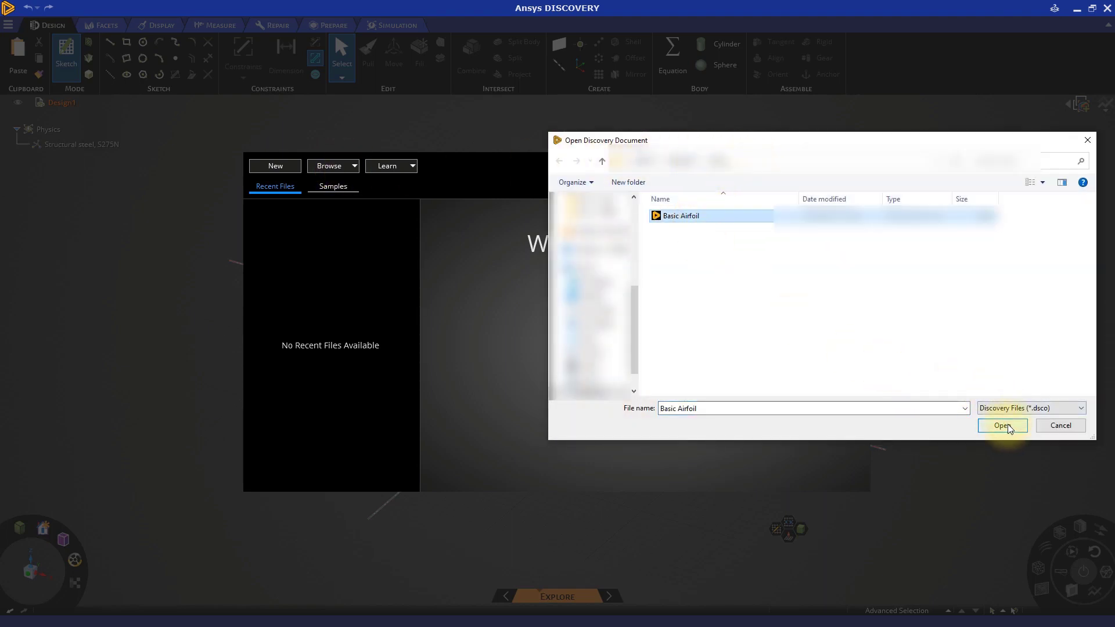
pyautogui.click(1003, 426)
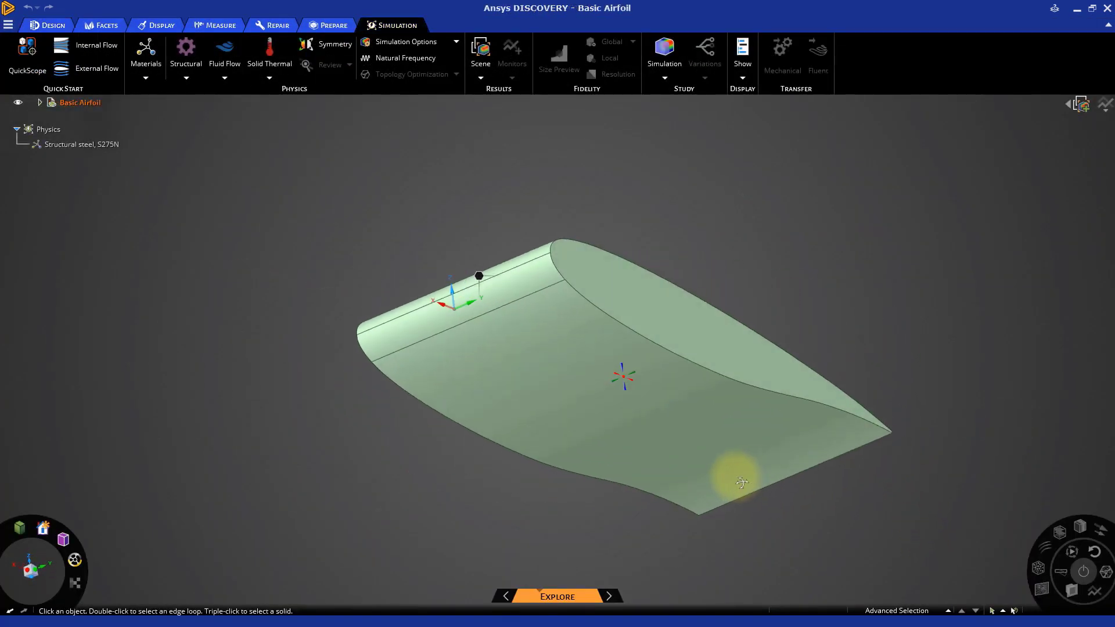
pyautogui.moveTo(739, 482); pyautogui.dragTo(754, 547)
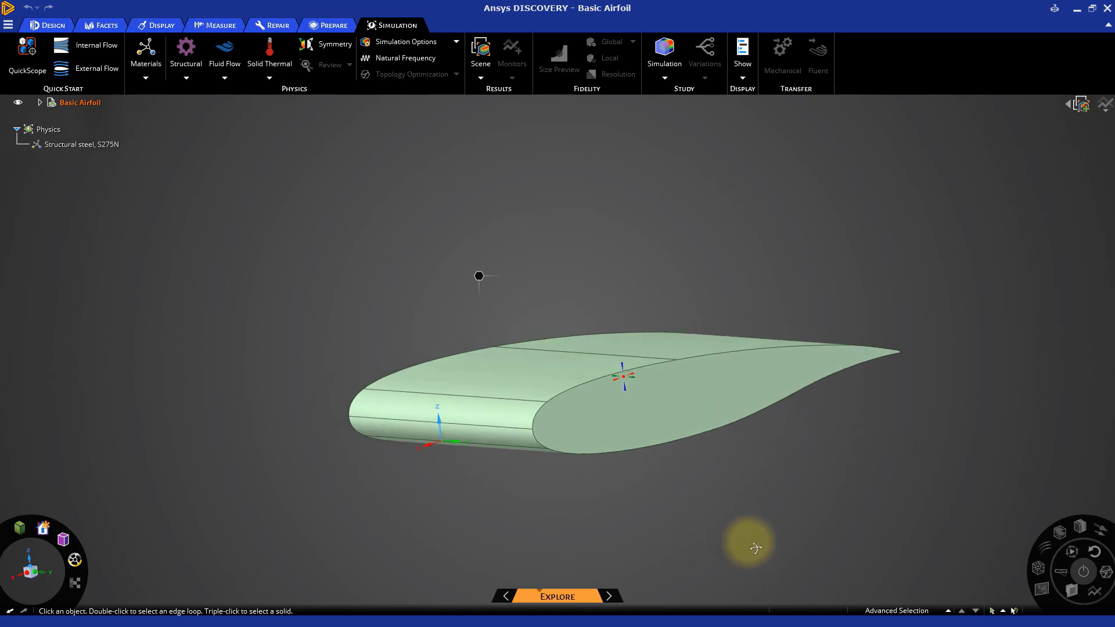
pyautogui.moveTo(756, 548); pyautogui.dragTo(948, 501)
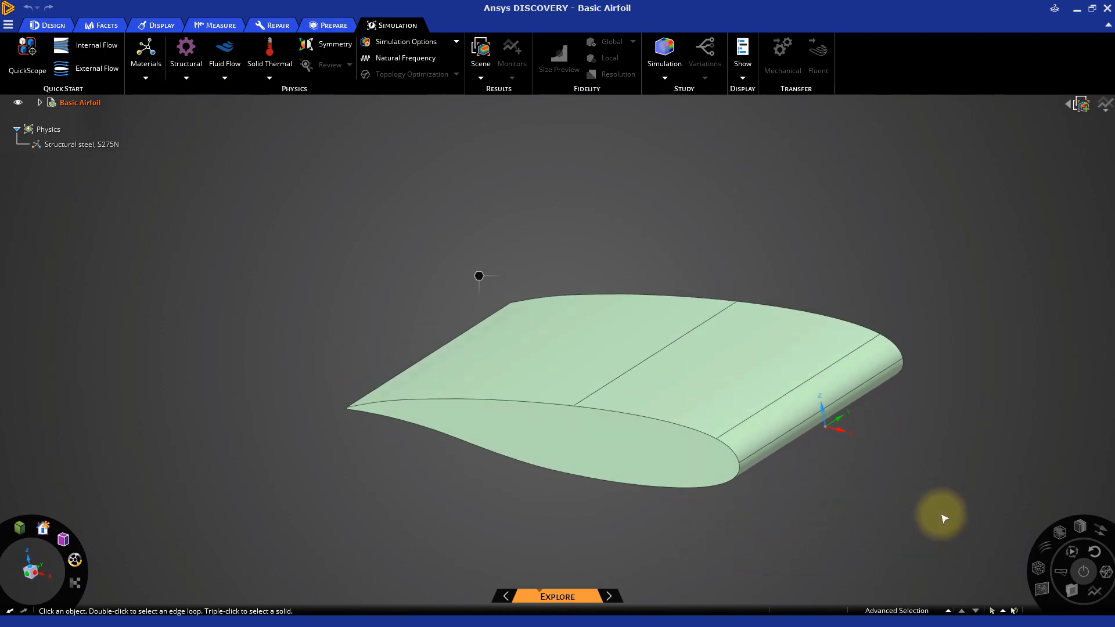
pyautogui.moveTo(574, 609)
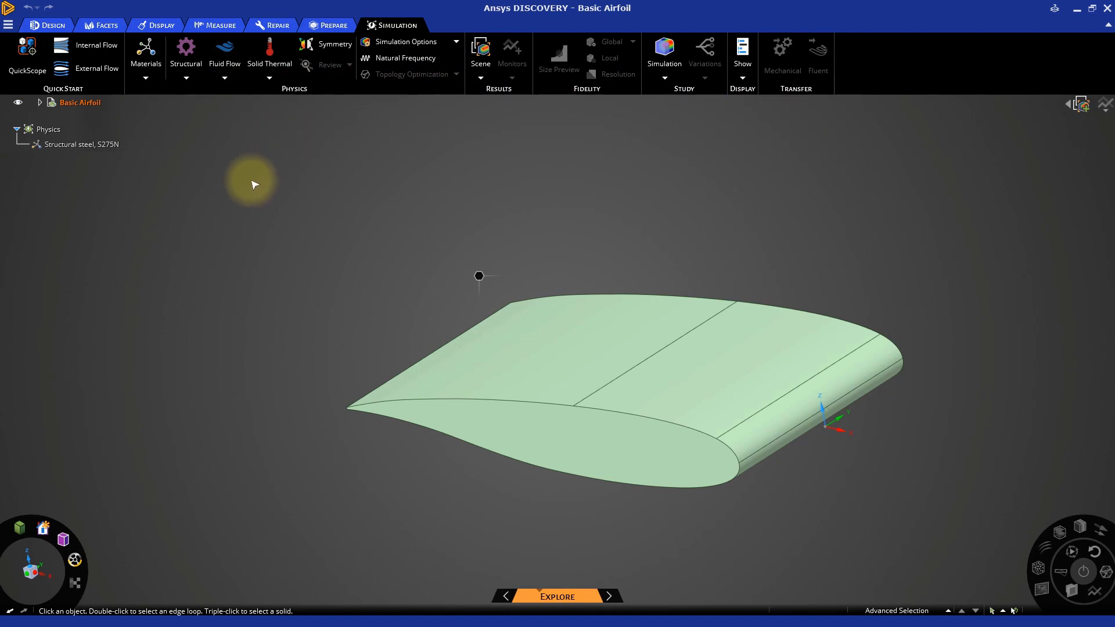
pyautogui.moveTo(224, 157)
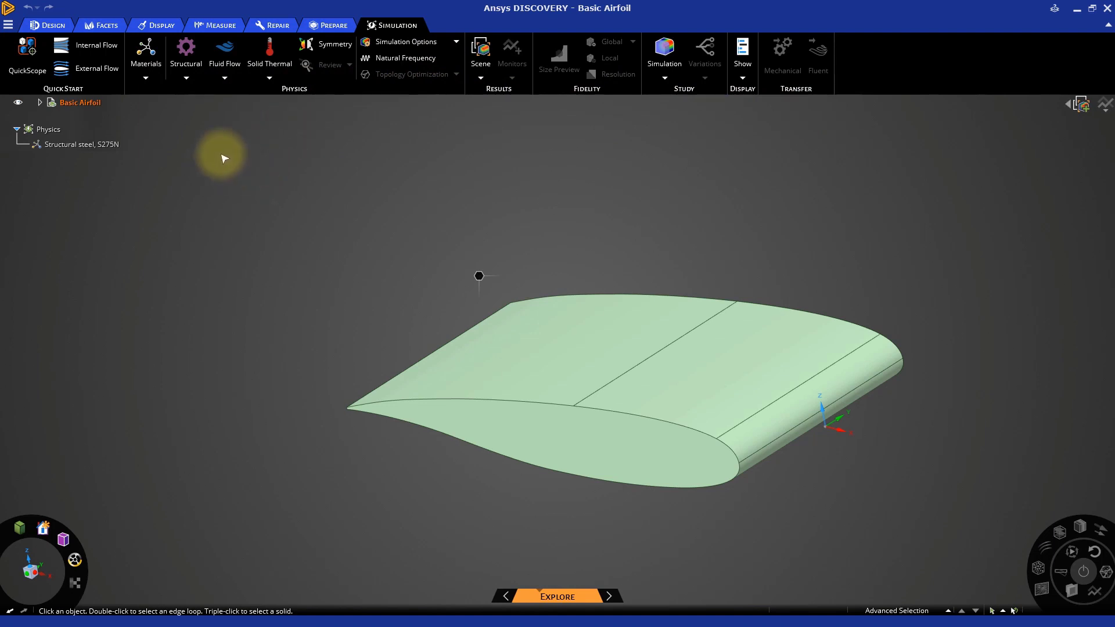
pyautogui.moveTo(86, 68)
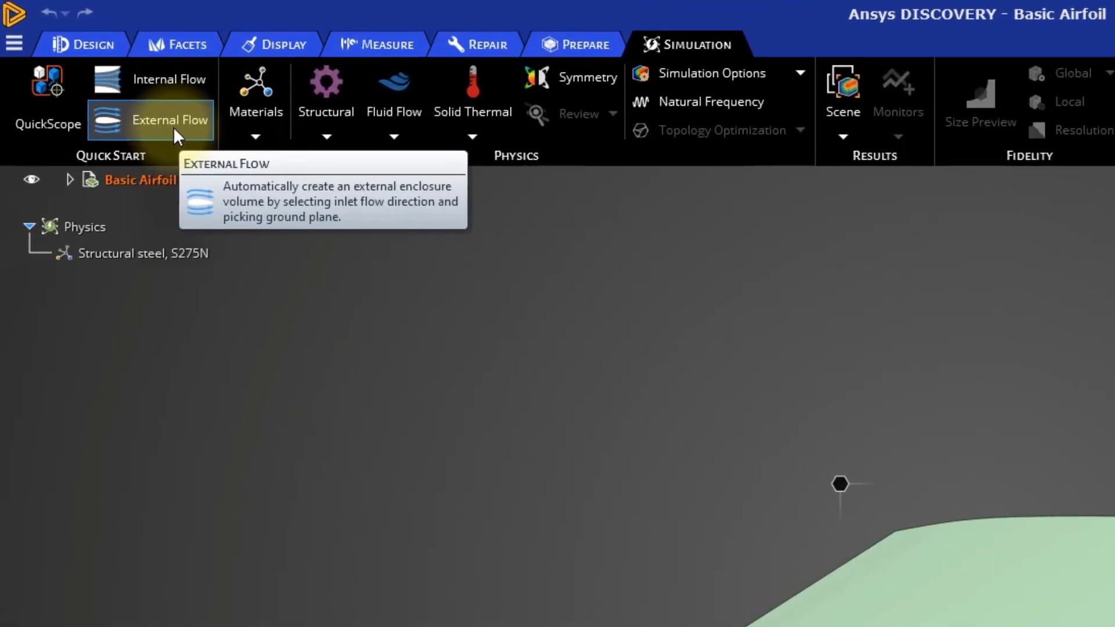
# Step: Create an External Flow enclosure by picking the inlet direction and ground plane
pyautogui.click(170, 120)
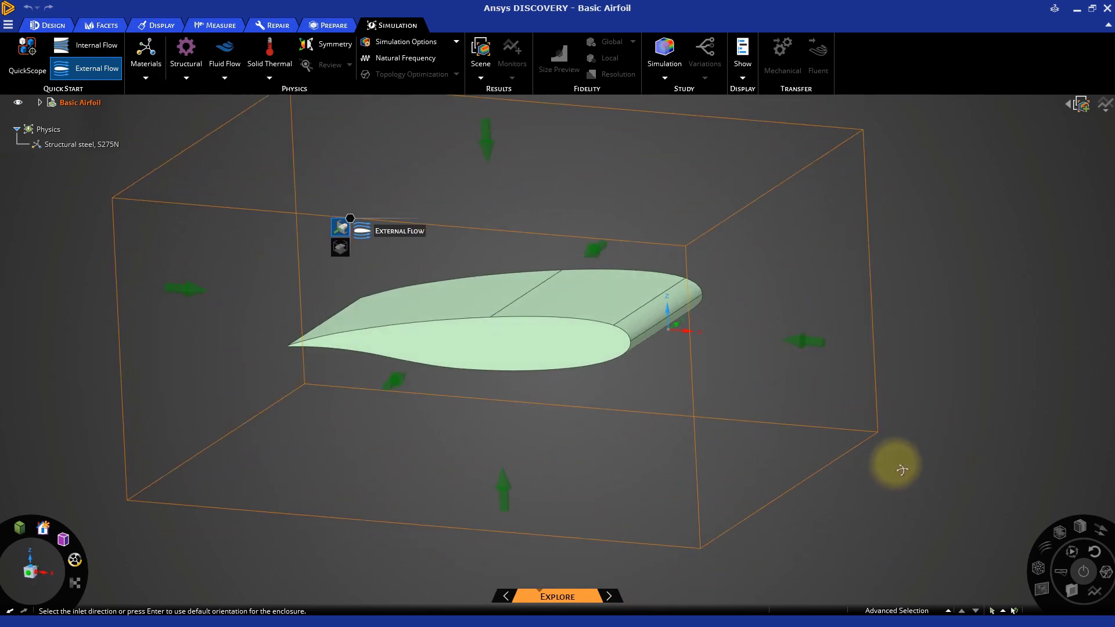
pyautogui.moveTo(899, 469)
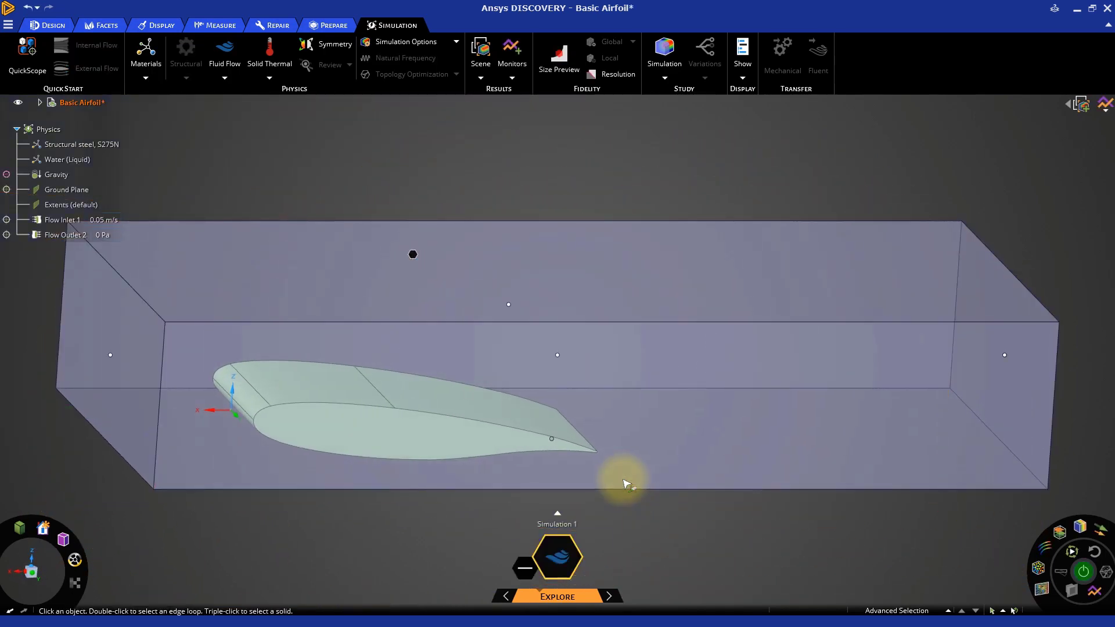
pyautogui.click(624, 483)
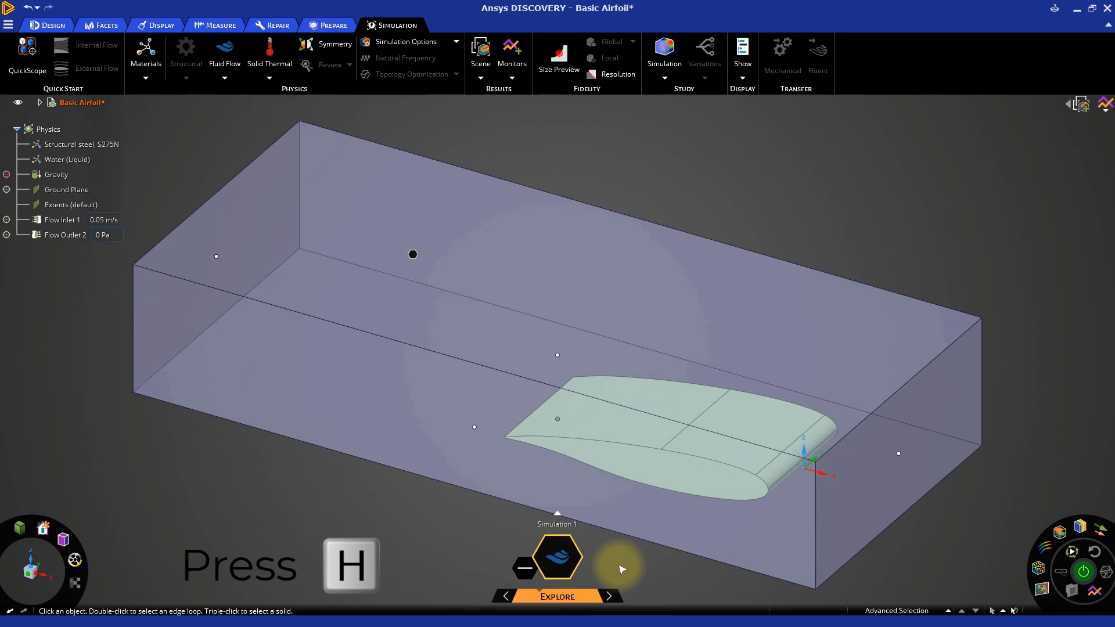
pyautogui.press('h')
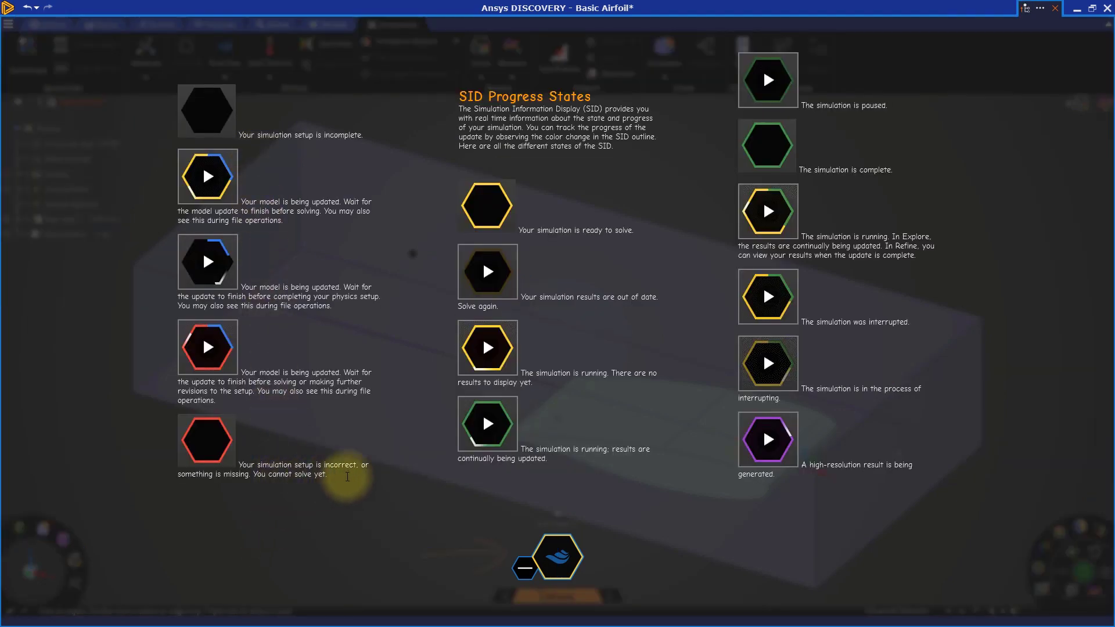
pyautogui.moveTo(984, 107)
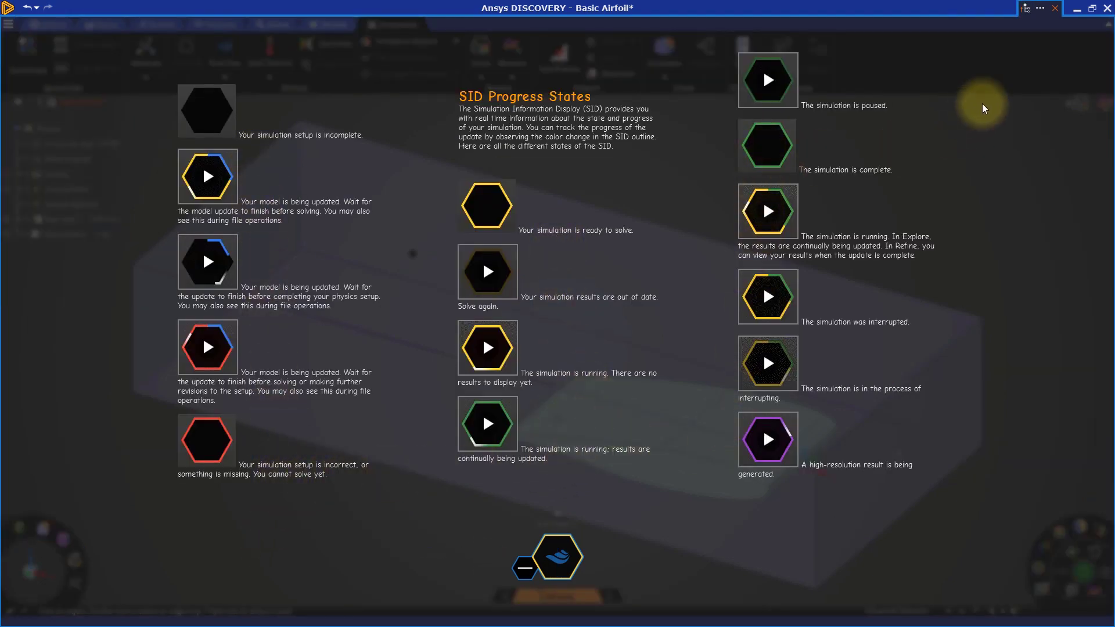
pyautogui.click(1037, 9)
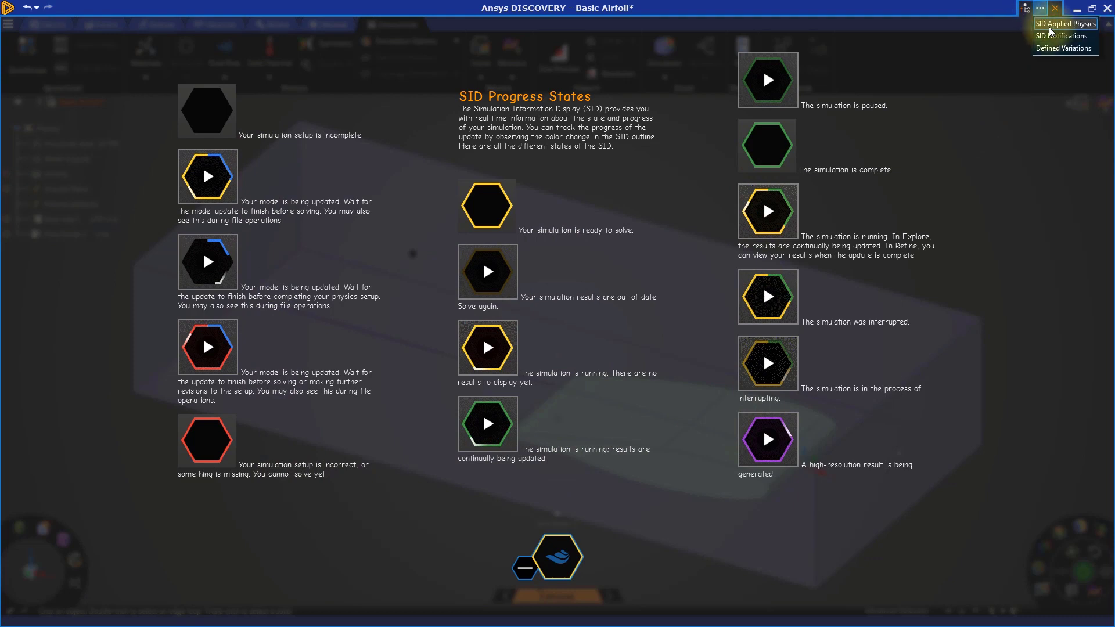
pyautogui.click(1060, 24)
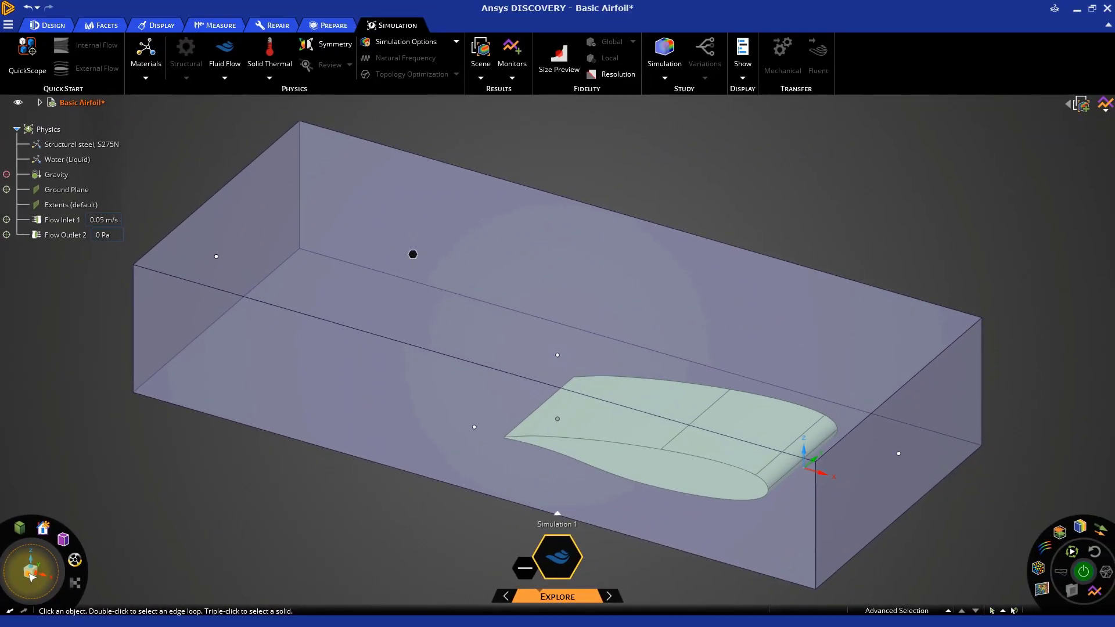
# Step: View the airfoil from the front, switch to Modeling, and expand Basic Airfoil
pyautogui.click(31, 572)
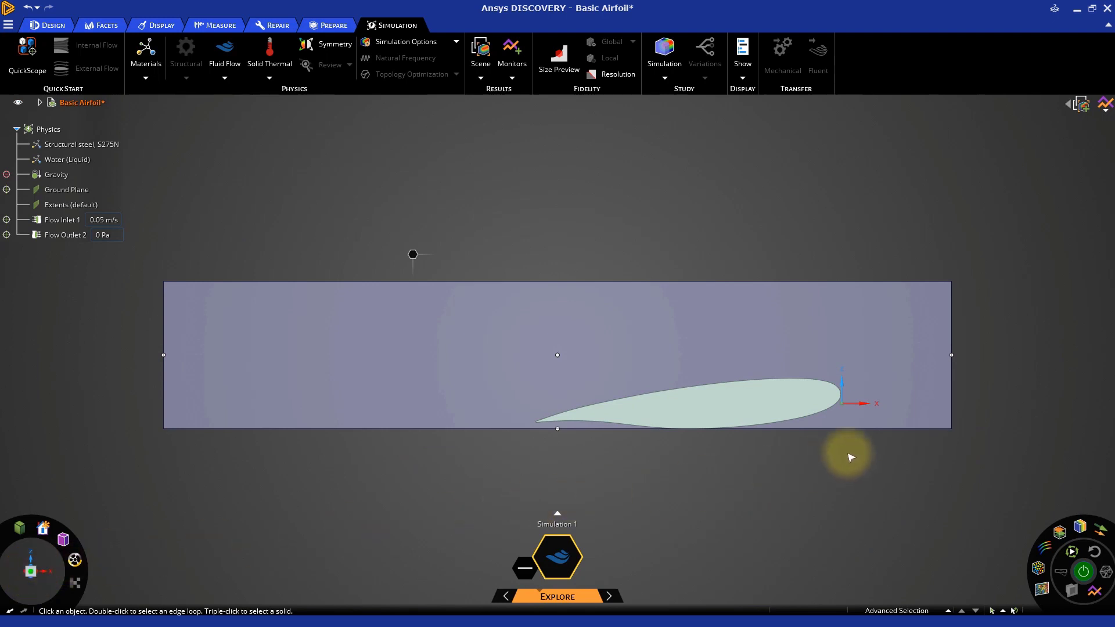
pyautogui.moveTo(833, 451)
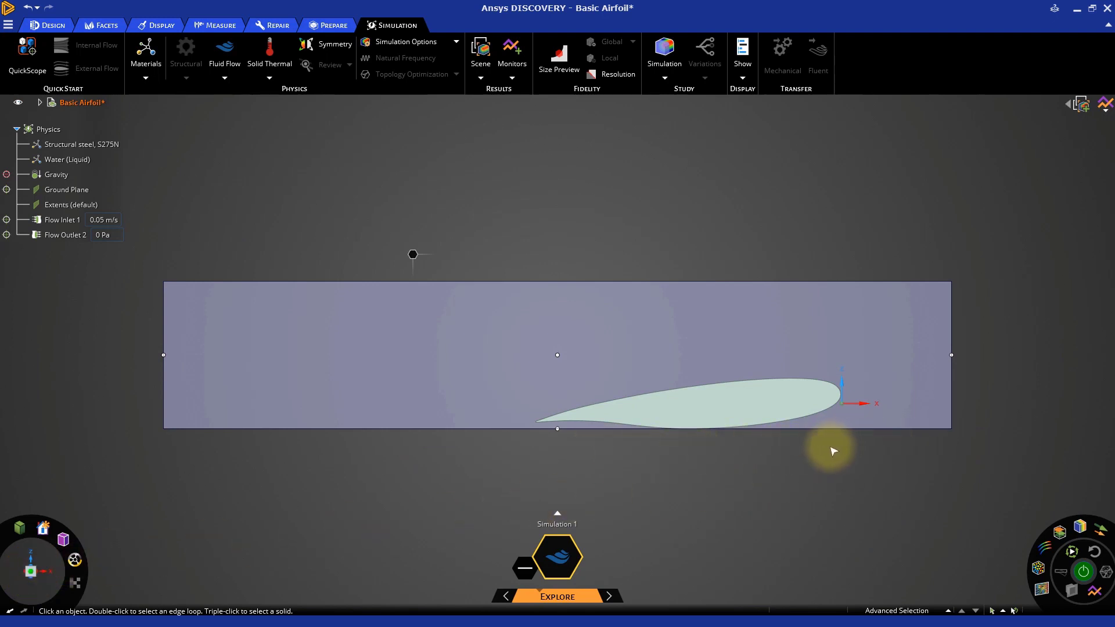
pyautogui.moveTo(664, 459)
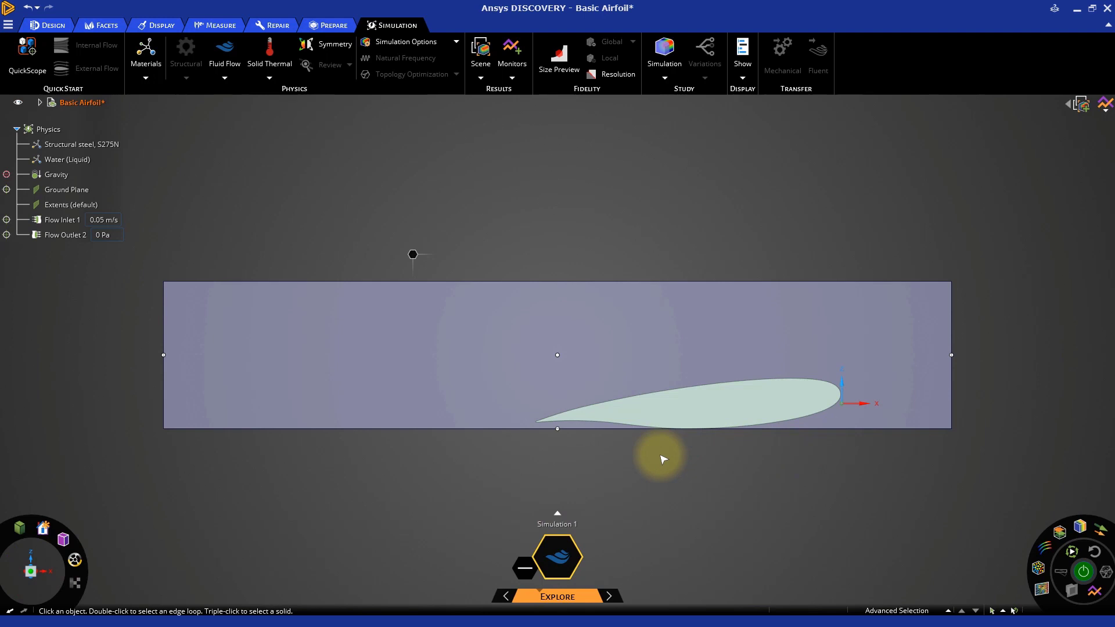
pyautogui.moveTo(546, 442)
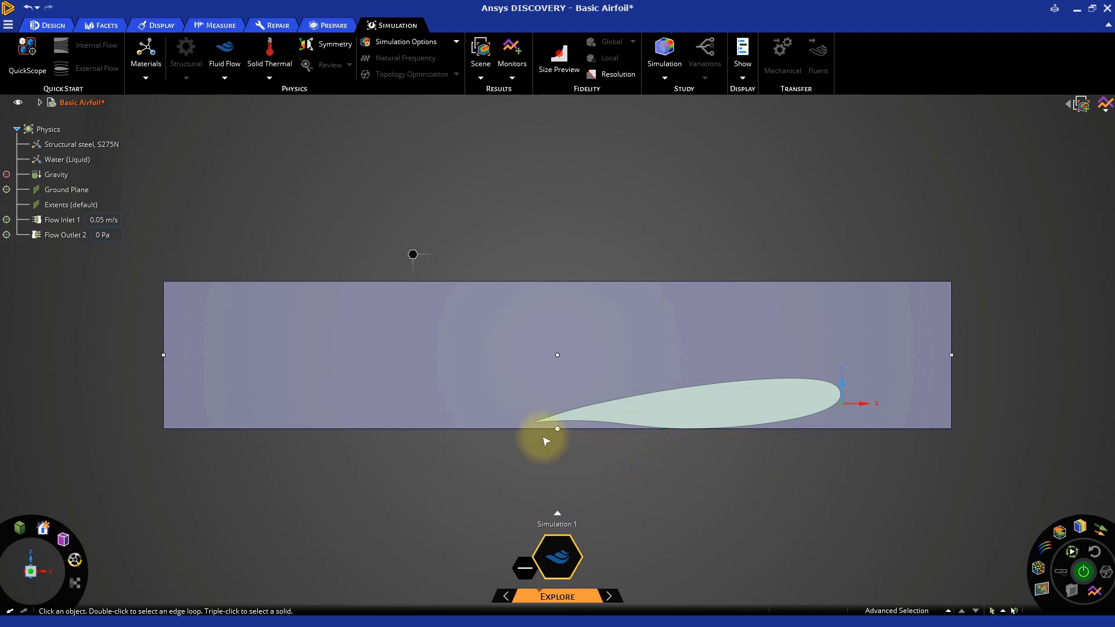
pyautogui.click(47, 25)
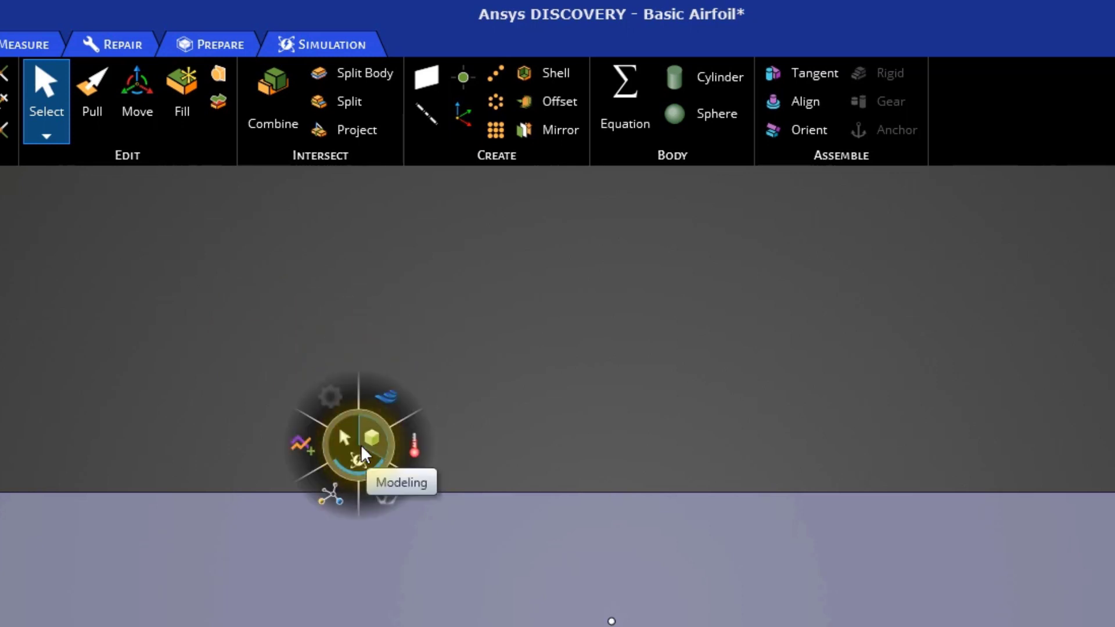
pyautogui.moveTo(379, 446)
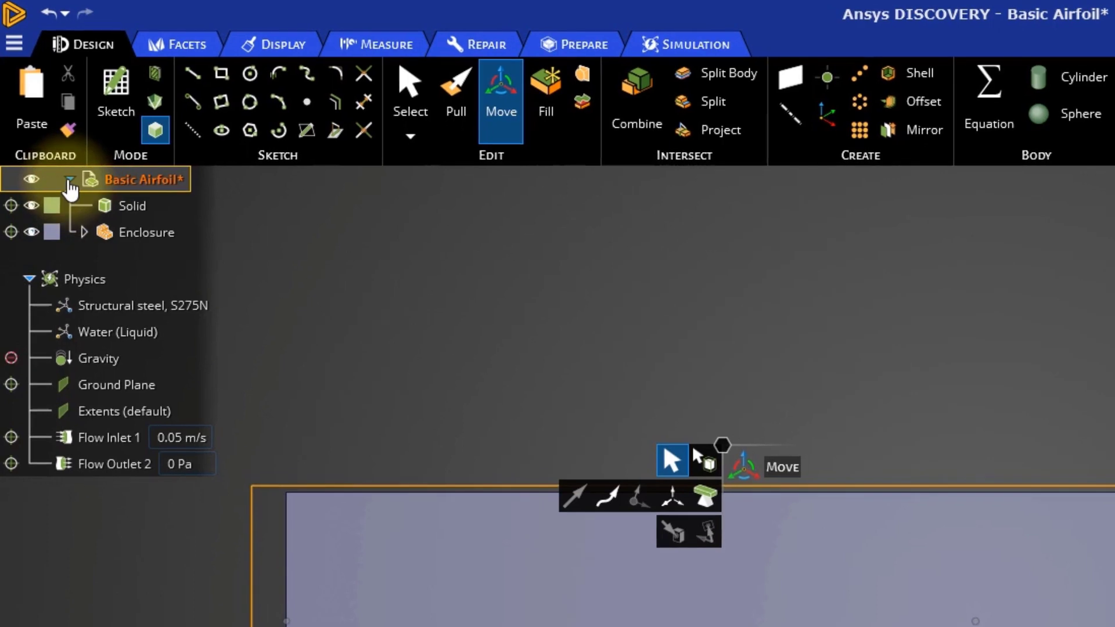
pyautogui.click(146, 233)
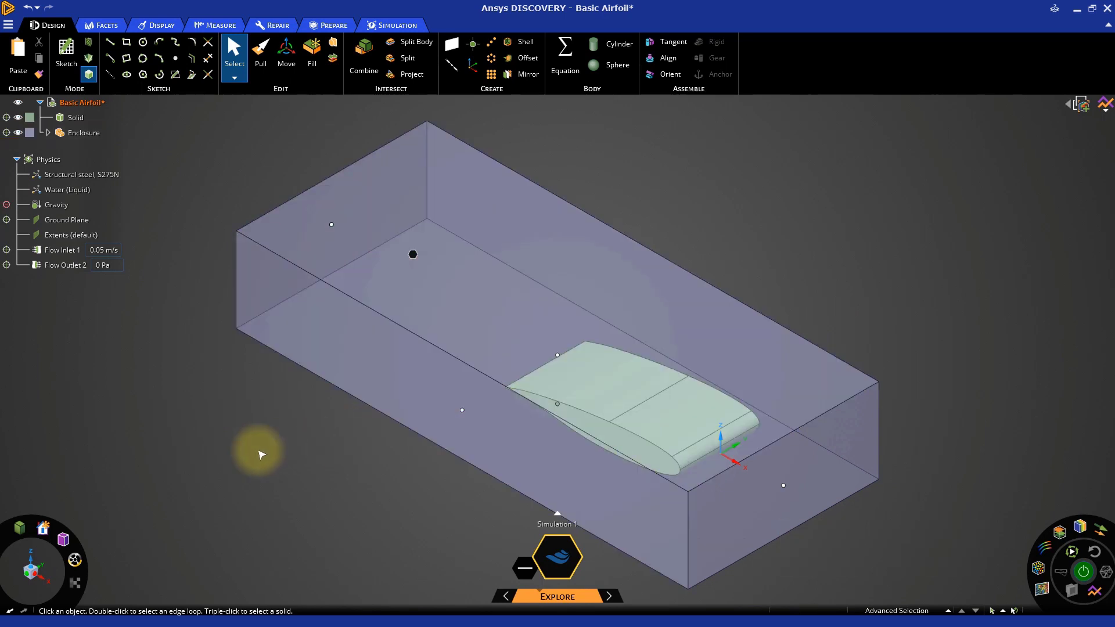
pyautogui.moveTo(225, 422)
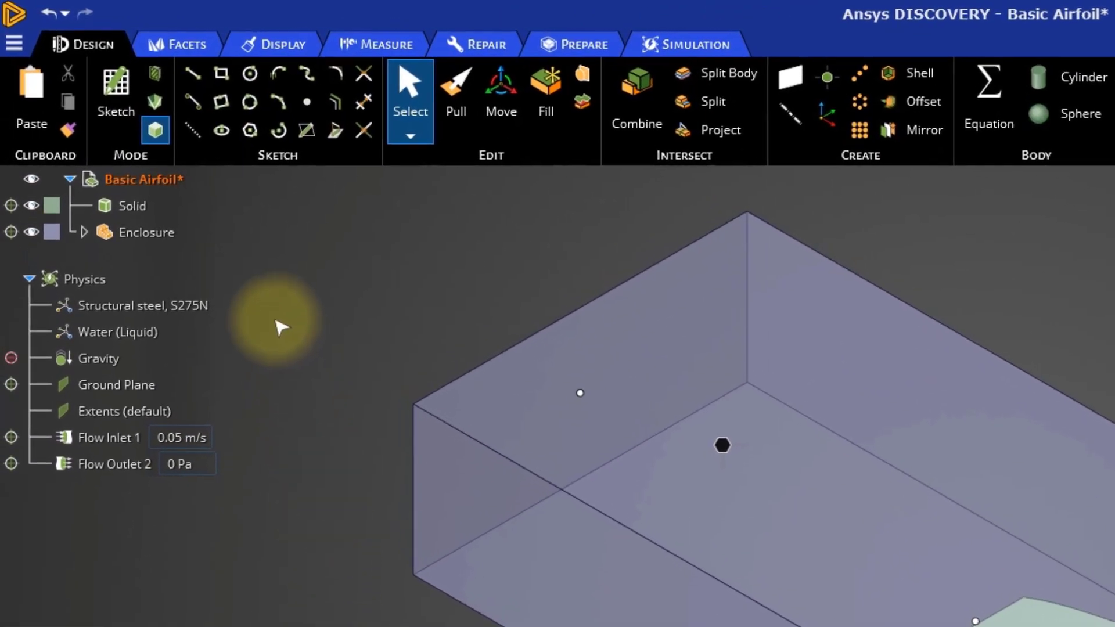
# Step: Check the structural steel material, then change the Water (Liquid) fluid to Air
pyautogui.click(144, 305)
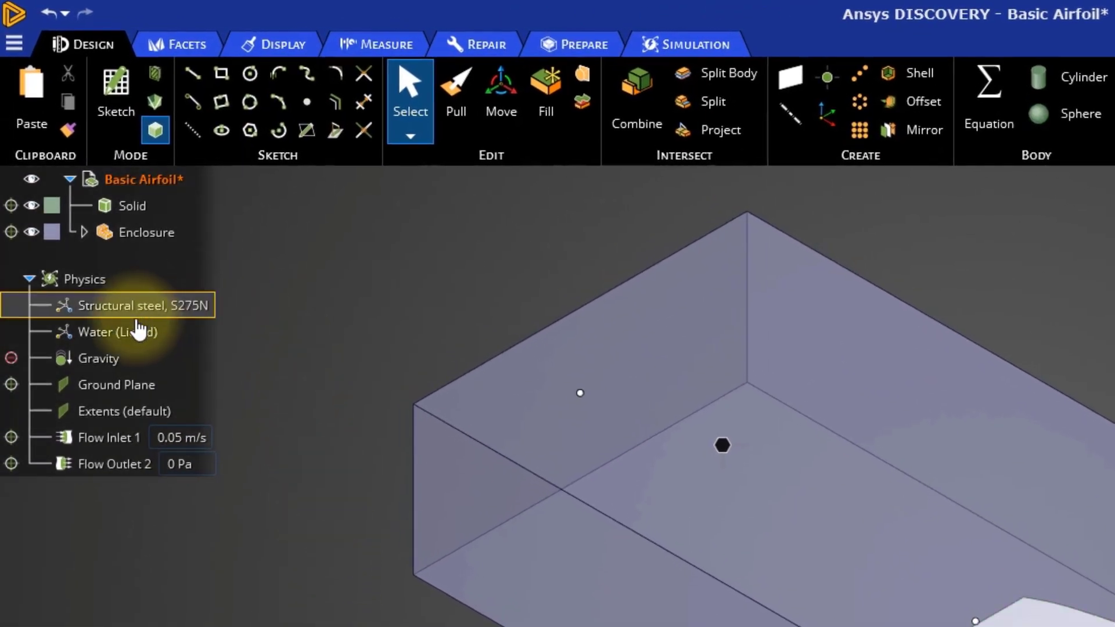
pyautogui.click(124, 411)
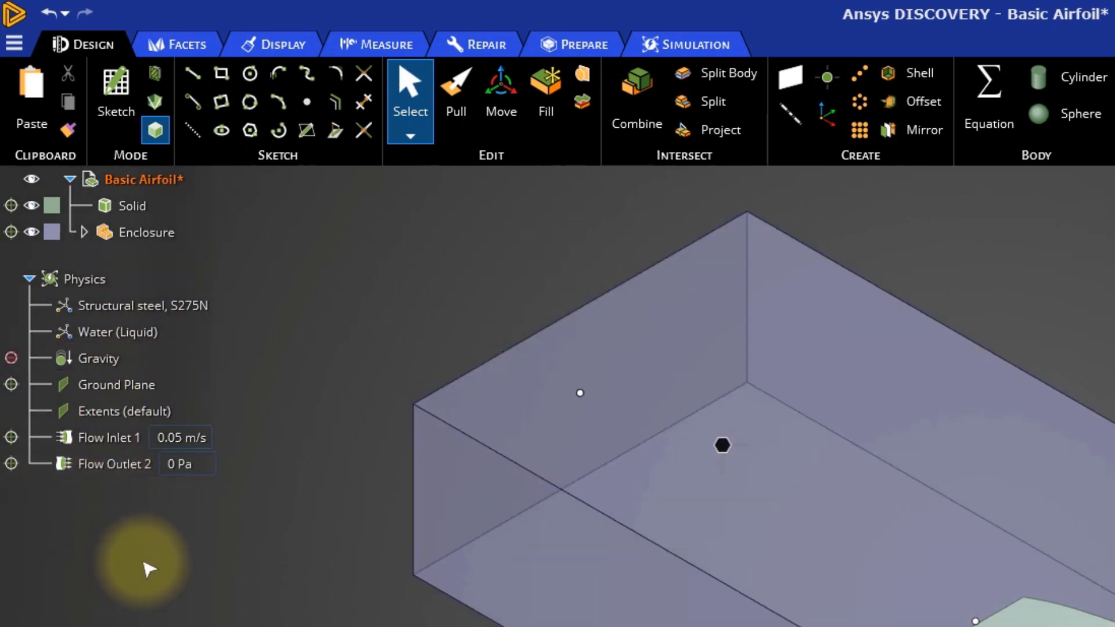
pyautogui.moveTo(254, 447)
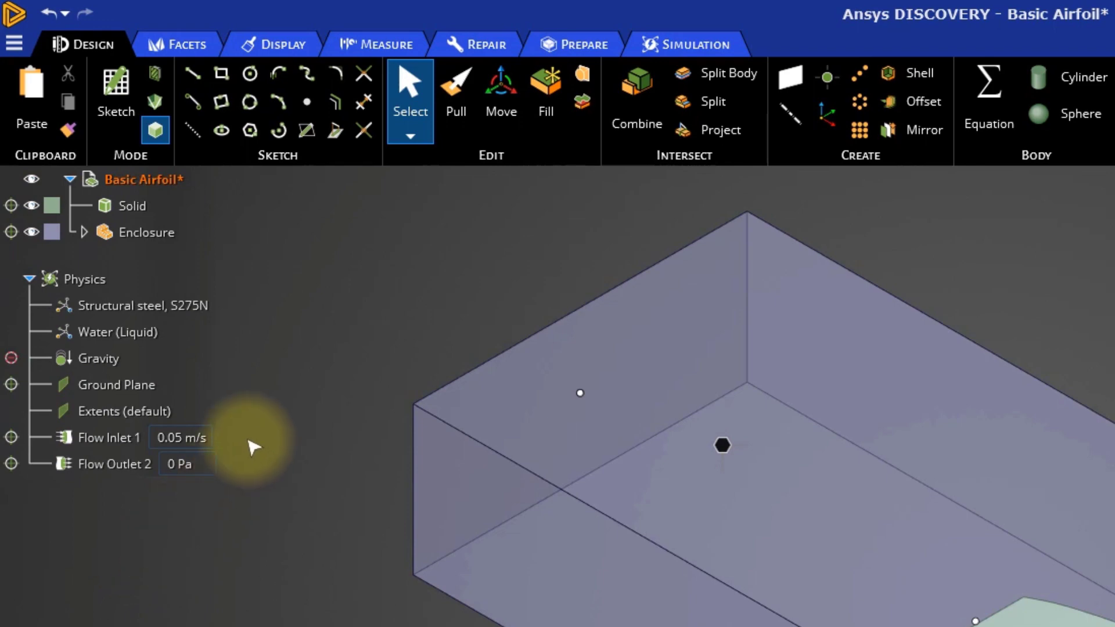
pyautogui.click(116, 331)
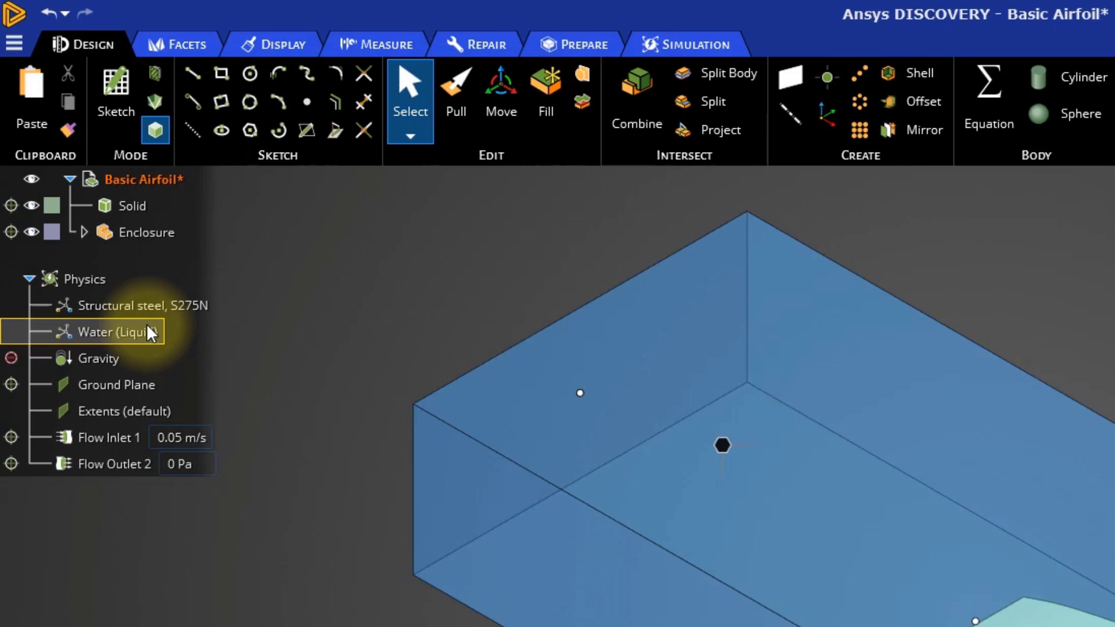
pyautogui.rightClick(116, 333)
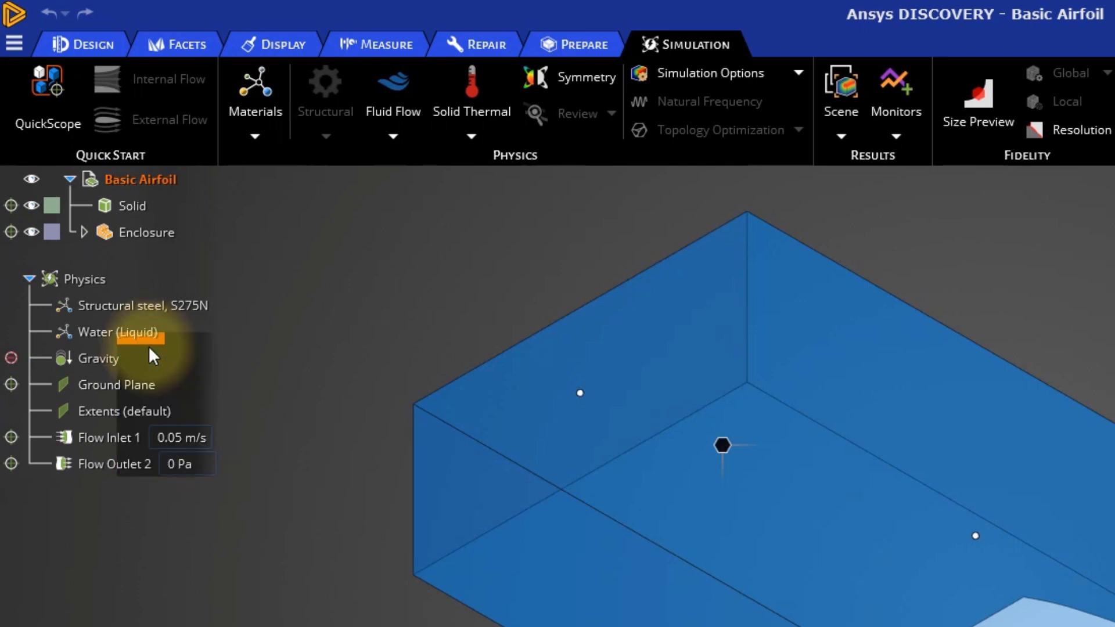
pyautogui.click(118, 332)
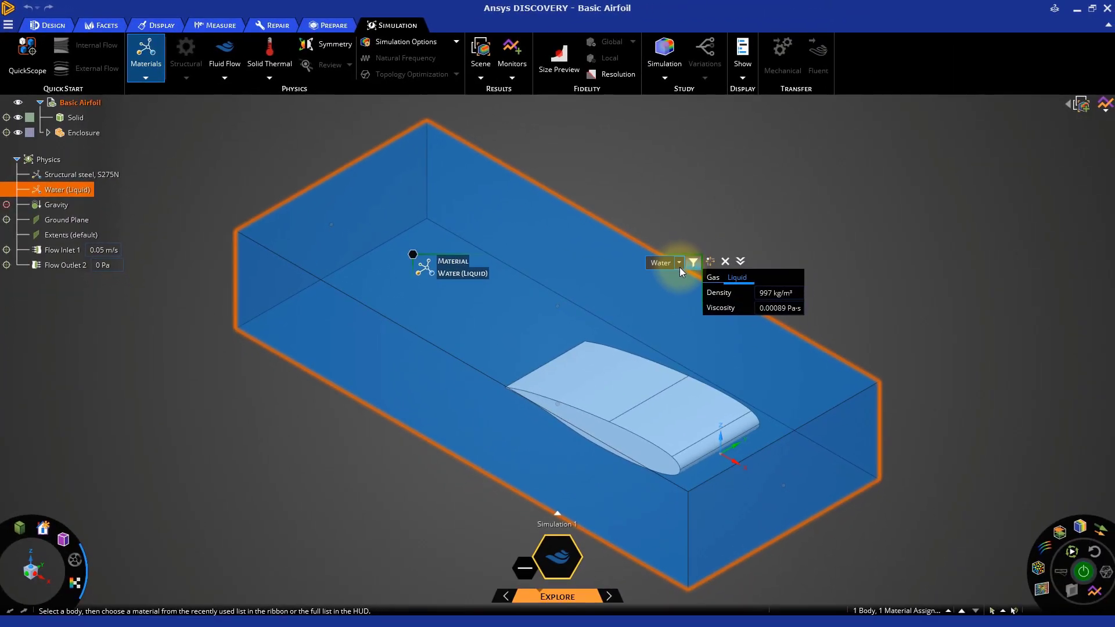
pyautogui.click(679, 263)
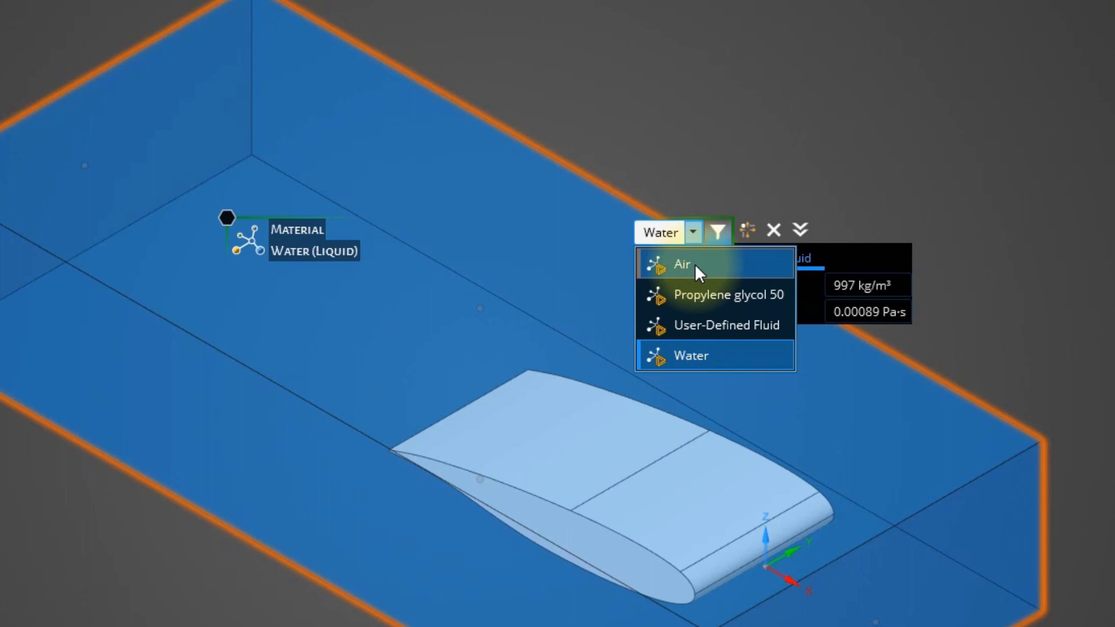
pyautogui.click(682, 264)
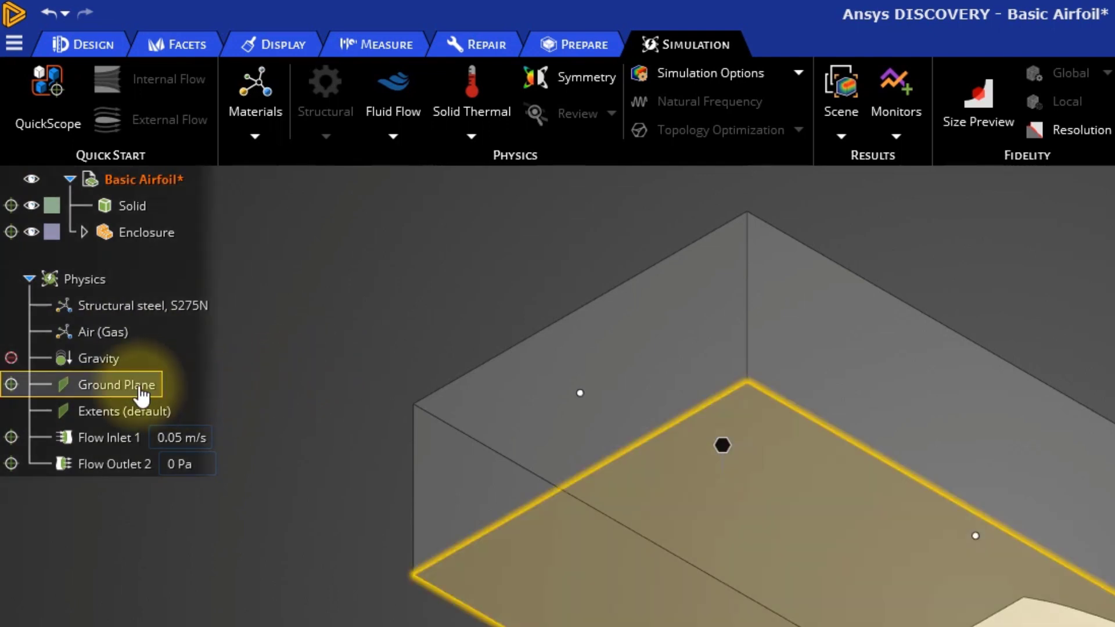
# Step: Set the Flow Inlet 1 velocity to 100 m/s
pyautogui.click(109, 437)
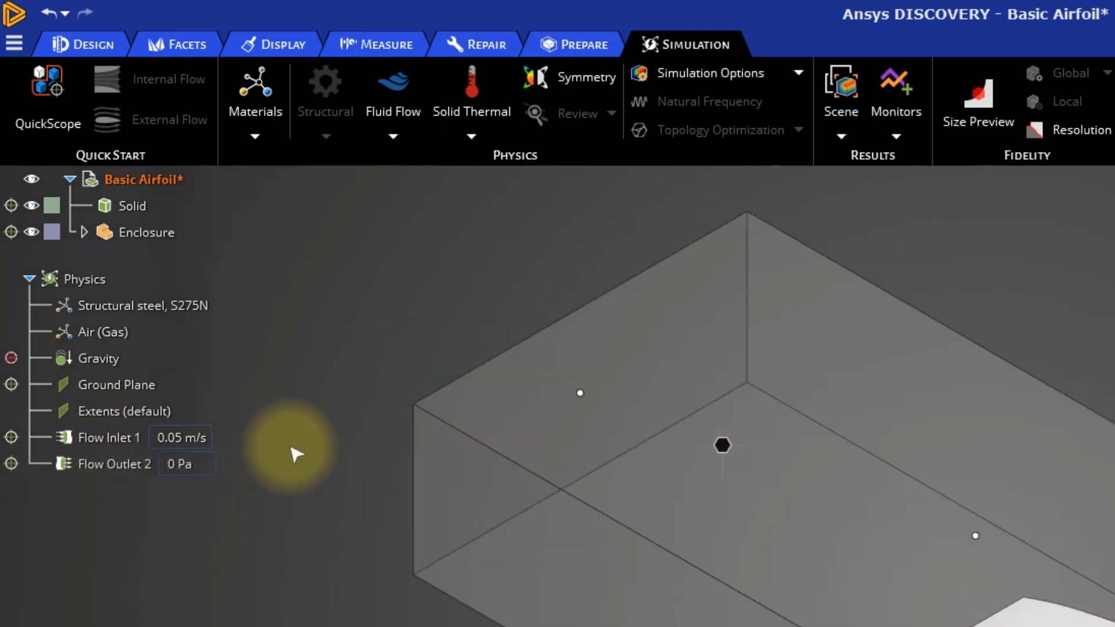
pyautogui.moveTo(295, 457)
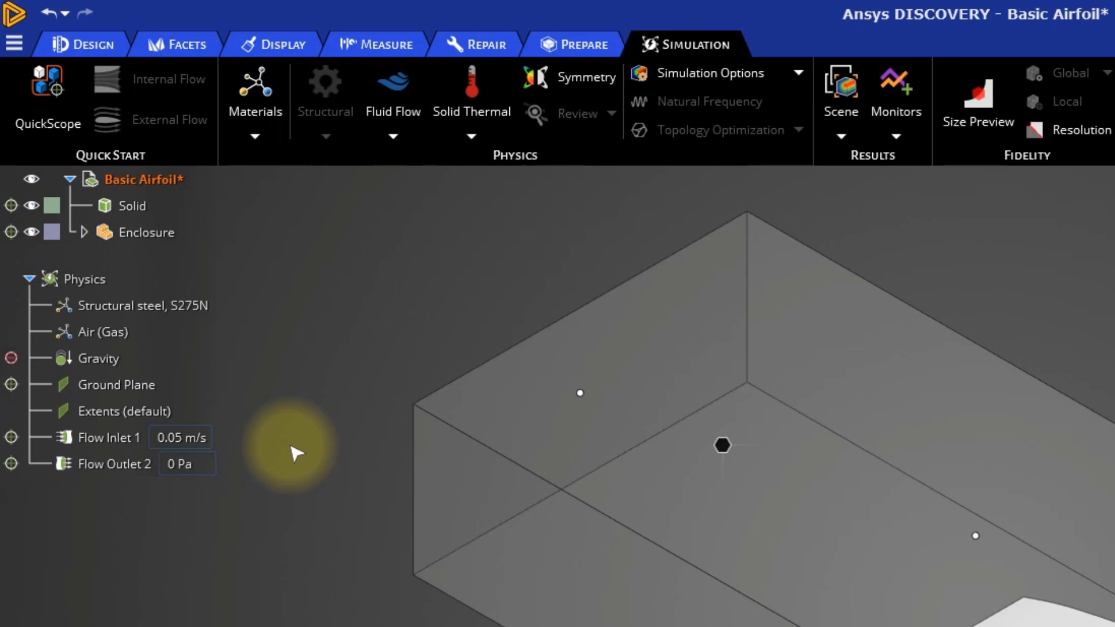
pyautogui.click(108, 438)
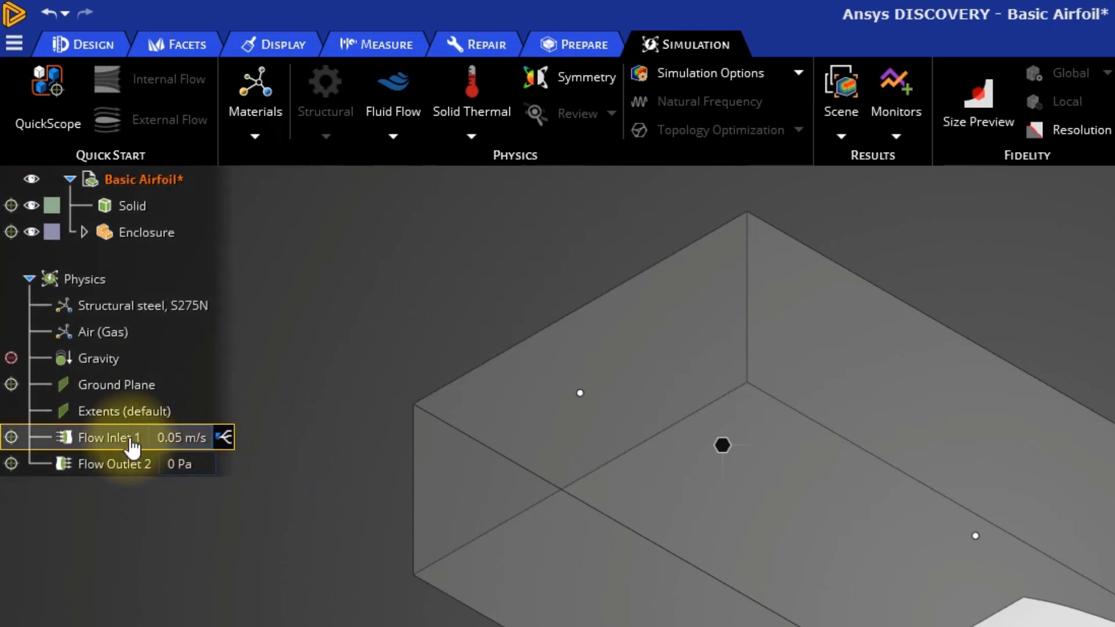
pyautogui.click(180, 437)
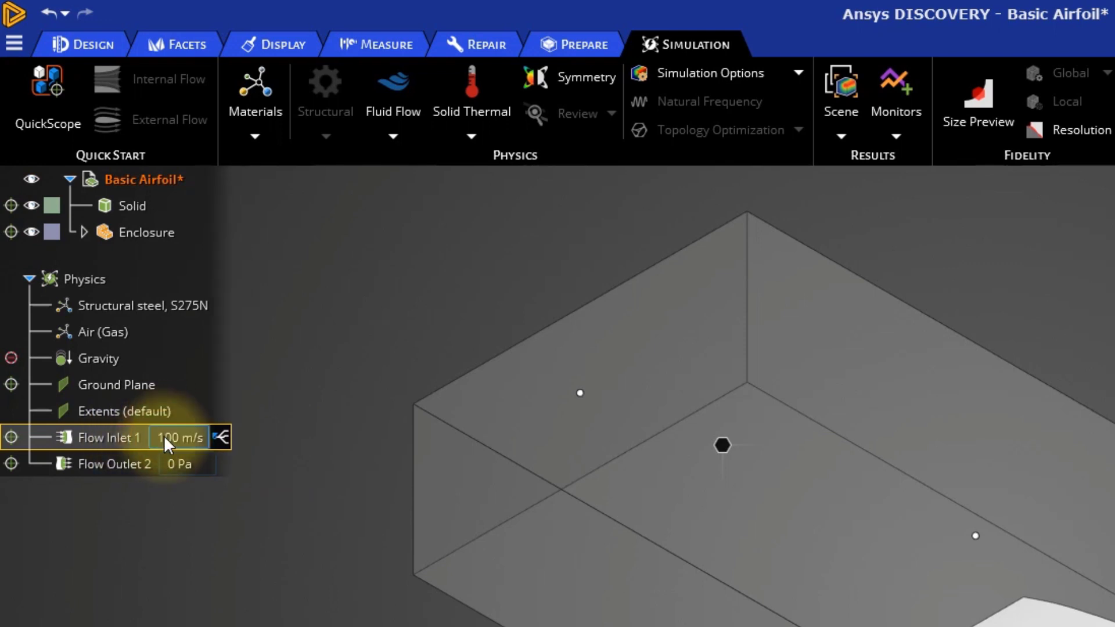
pyautogui.click(207, 513)
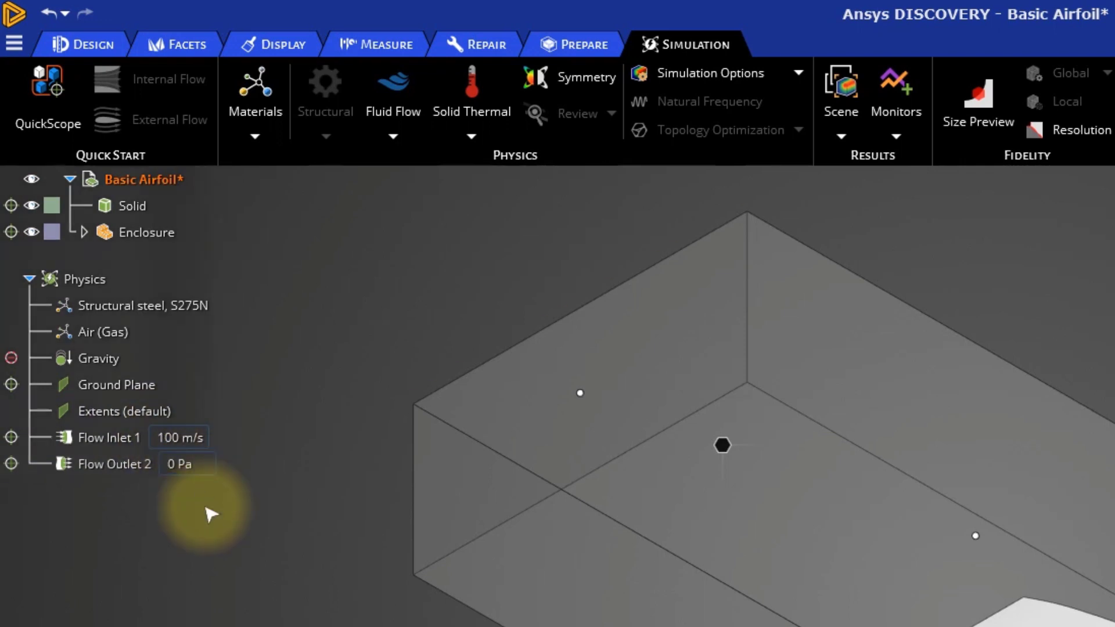
pyautogui.moveTo(129, 535)
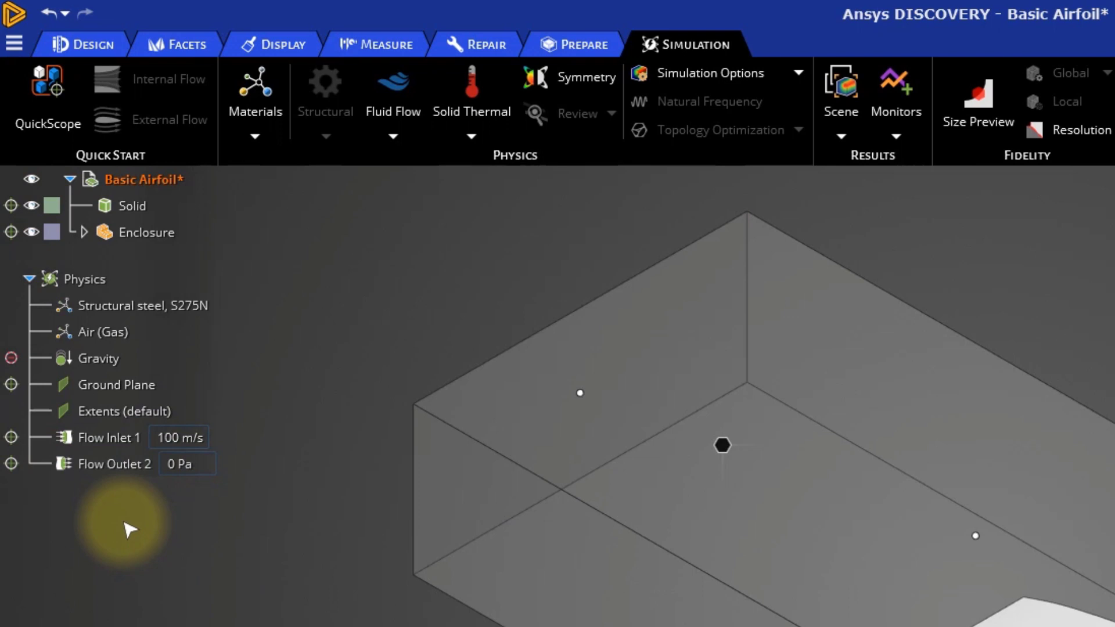
# Step: Review the 0 Pa Flow Outlet 2, the Ground Plane and flow Extents
pyautogui.click(114, 464)
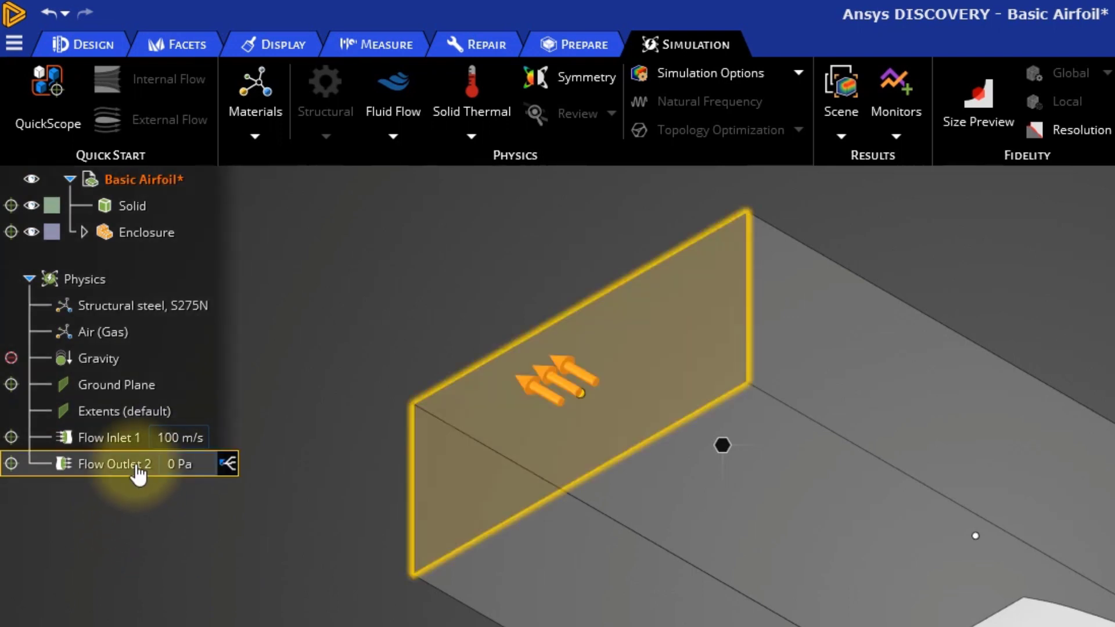
pyautogui.click(183, 464)
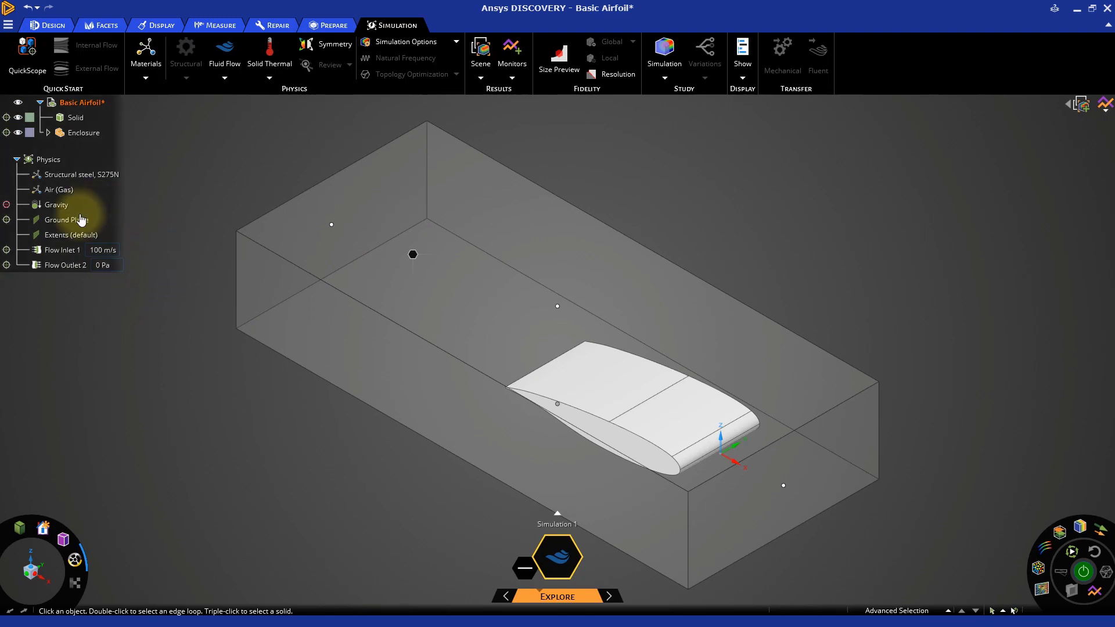
pyautogui.click(66, 220)
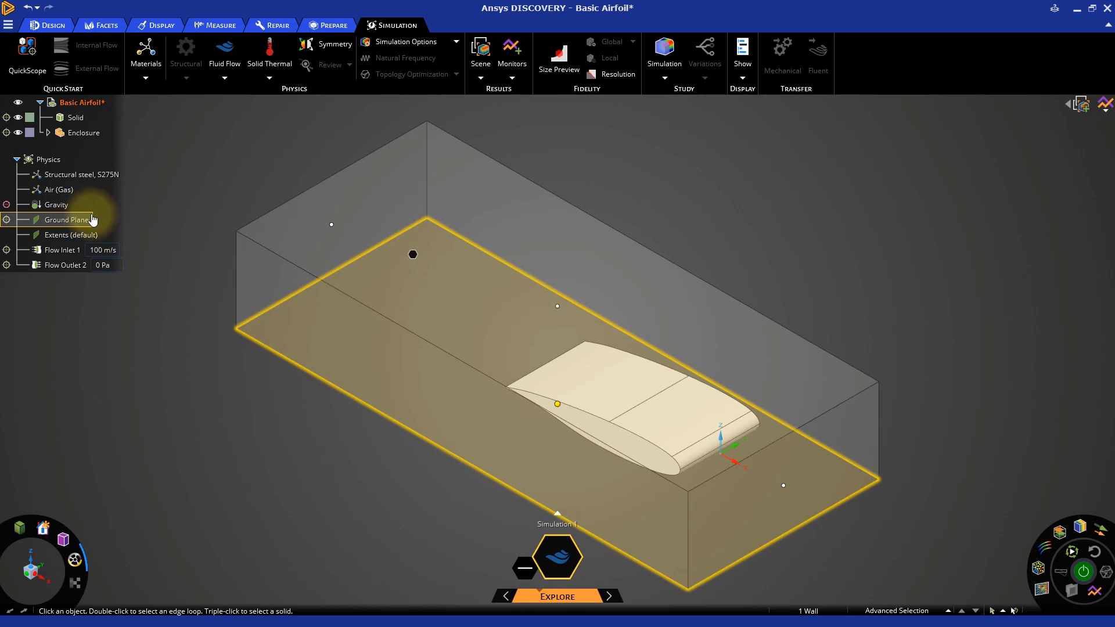
pyautogui.click(71, 234)
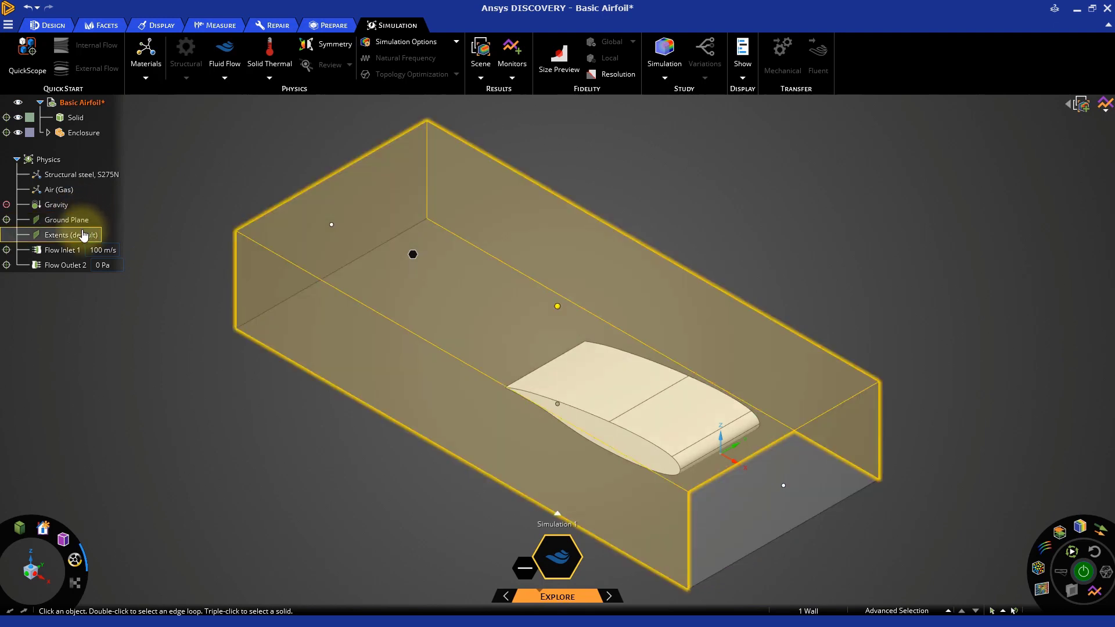
pyautogui.click(160, 235)
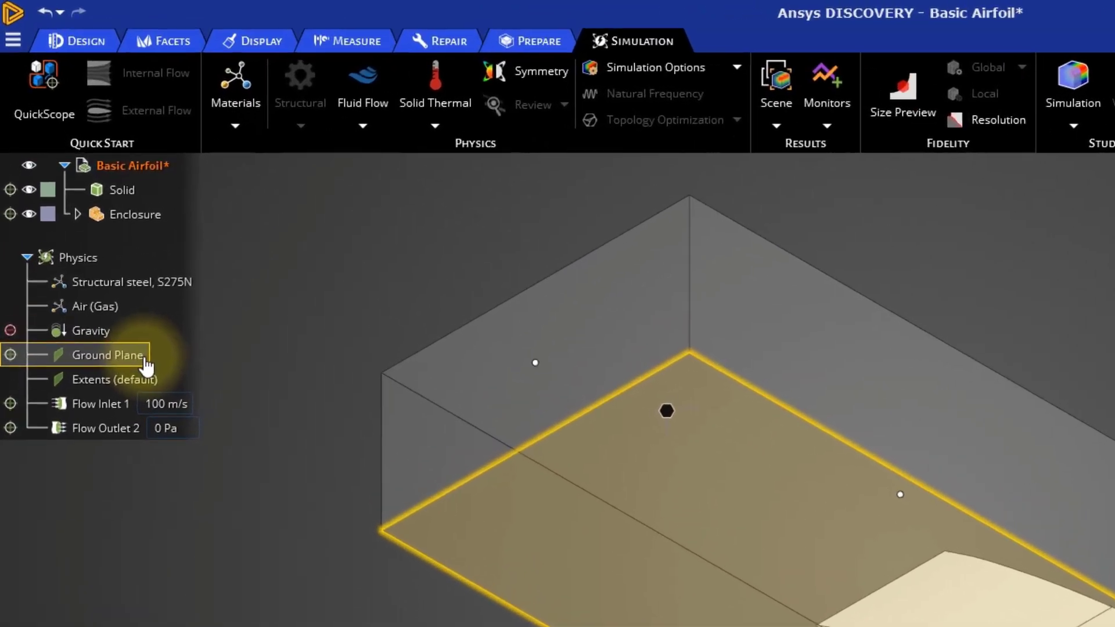
pyautogui.rightClick(108, 355)
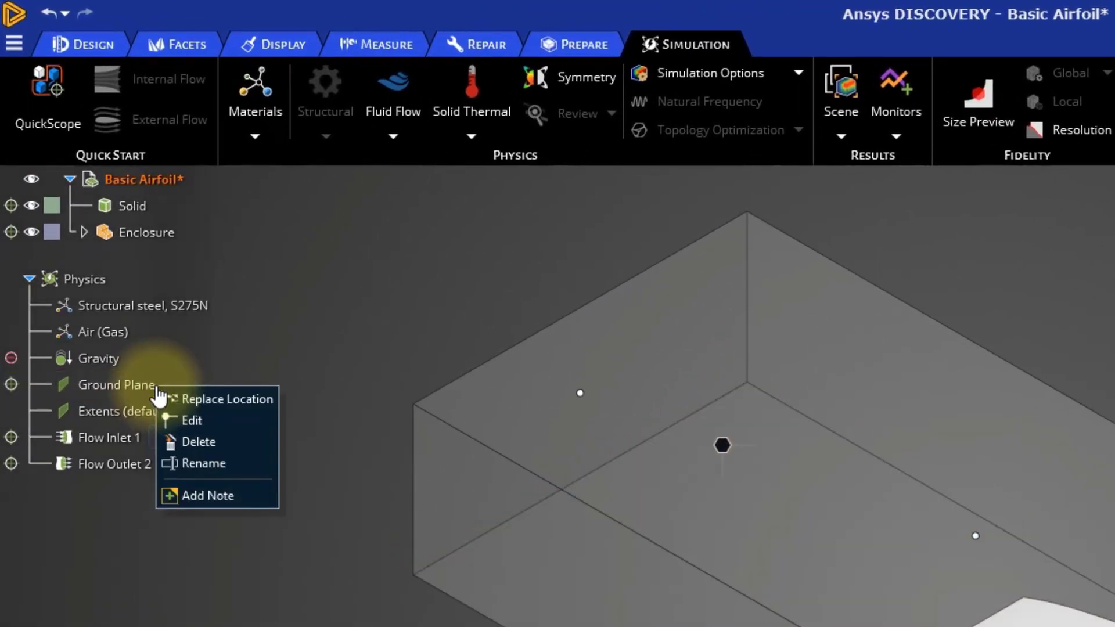
pyautogui.moveTo(179, 421)
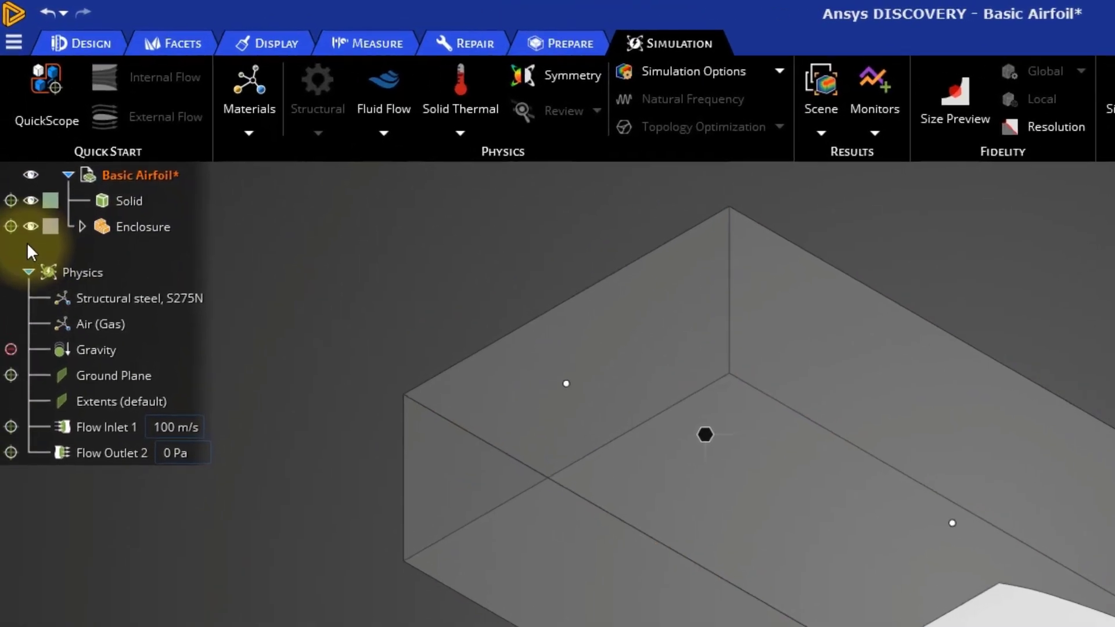
# Step: Hide the Enclosure body and run the air flow solve
pyautogui.click(29, 218)
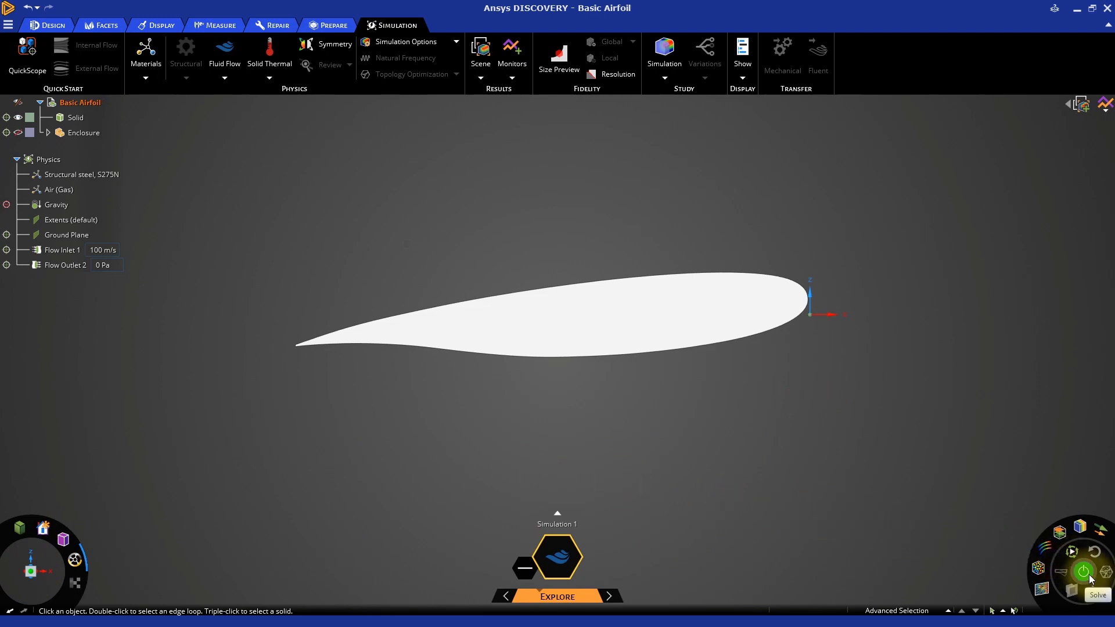
pyautogui.click(1083, 571)
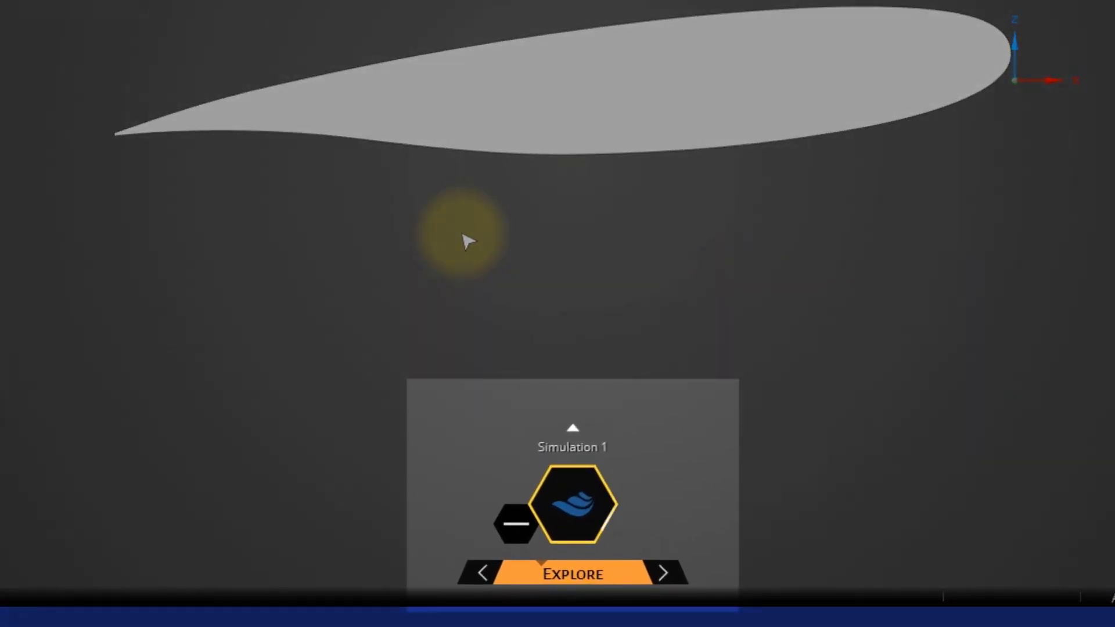
pyautogui.click(573, 504)
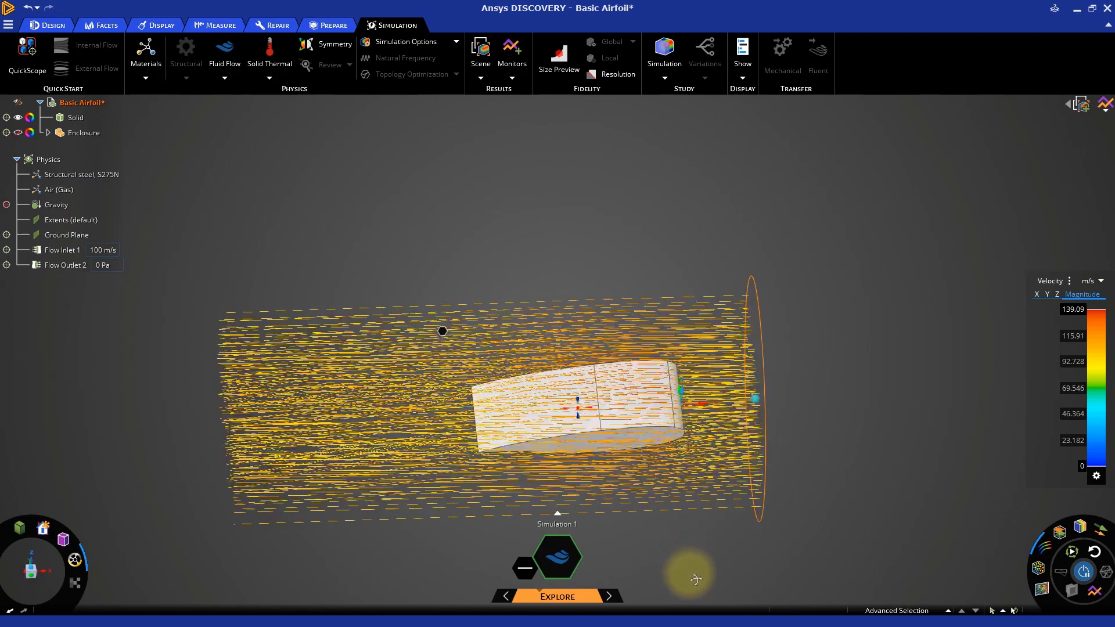
# Step: Orbit to view the airfoil from above and reduce the number of streamlines
pyautogui.moveTo(694, 579); pyautogui.dragTo(533, 503)
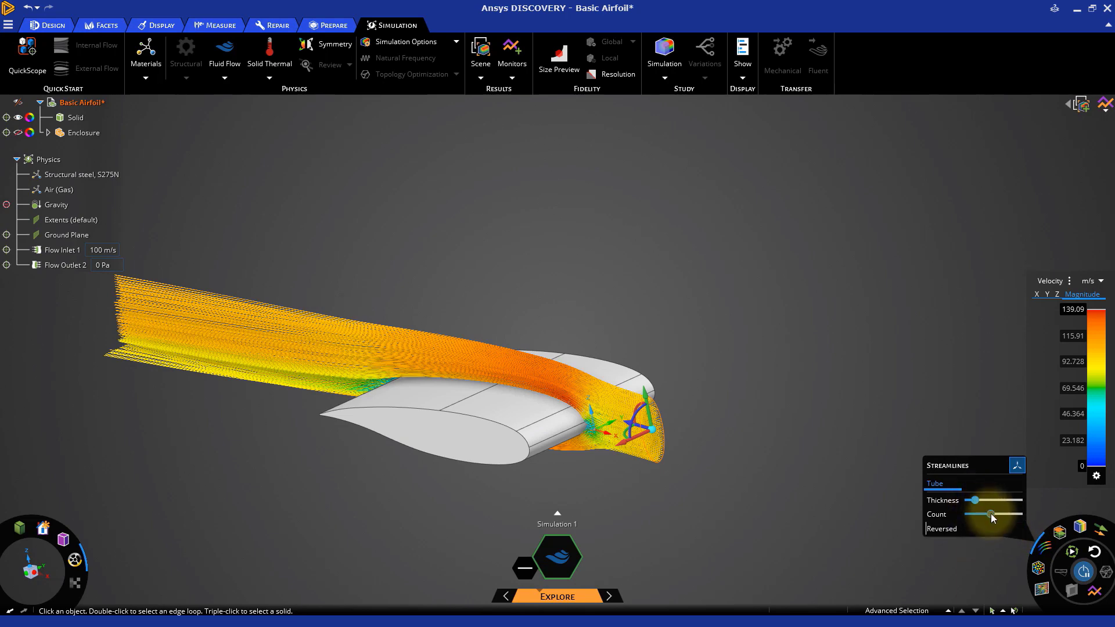
pyautogui.moveTo(992, 514); pyautogui.dragTo(969, 514)
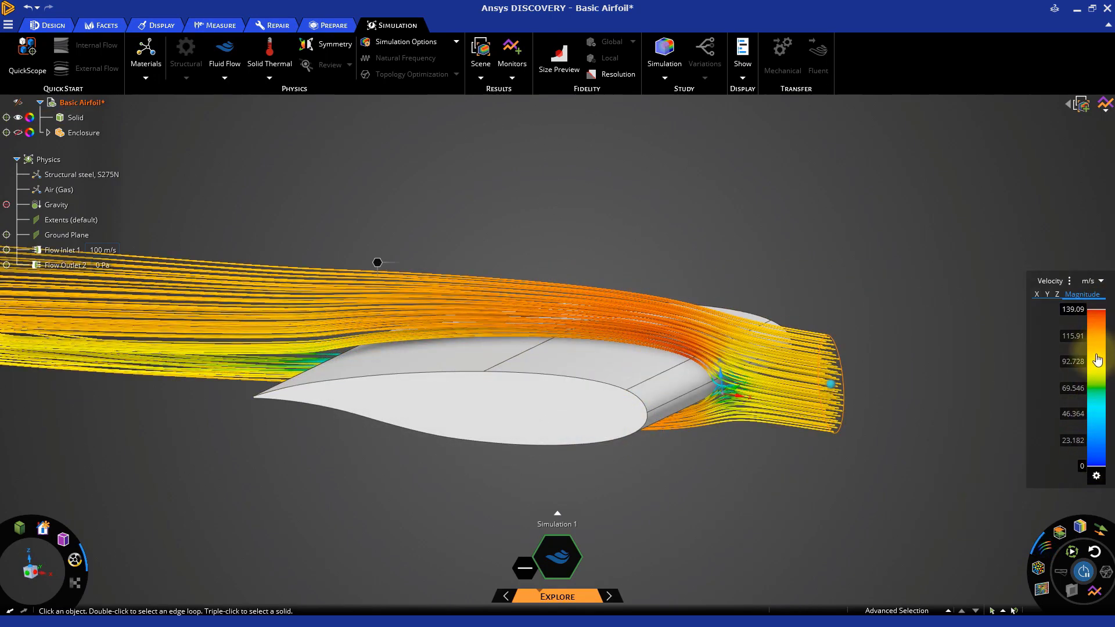
pyautogui.moveTo(1050, 284)
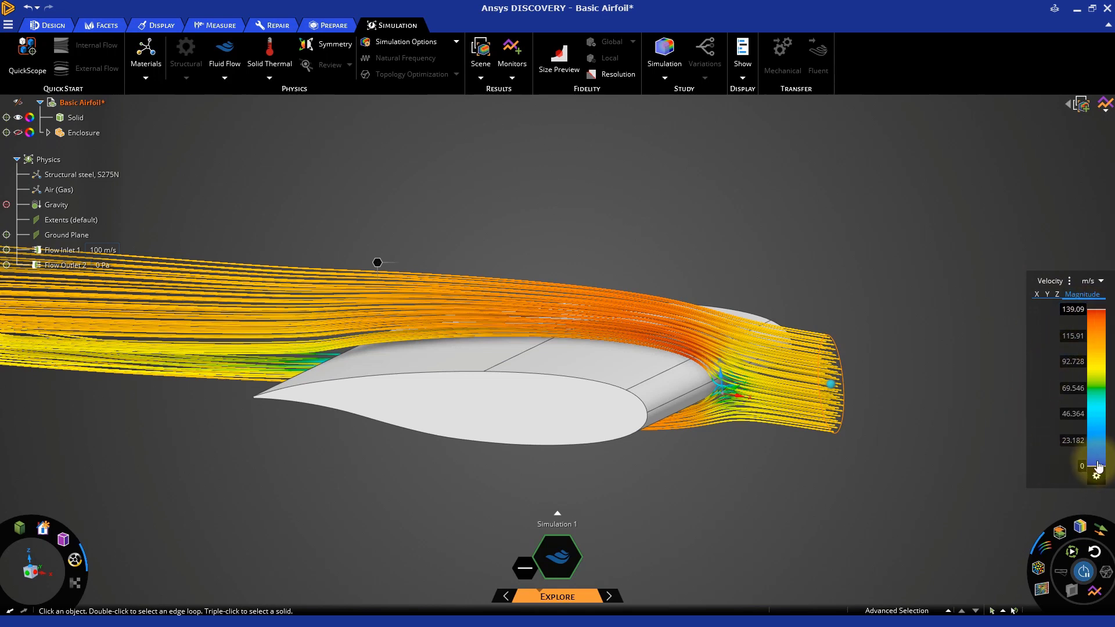
pyautogui.moveTo(973, 435)
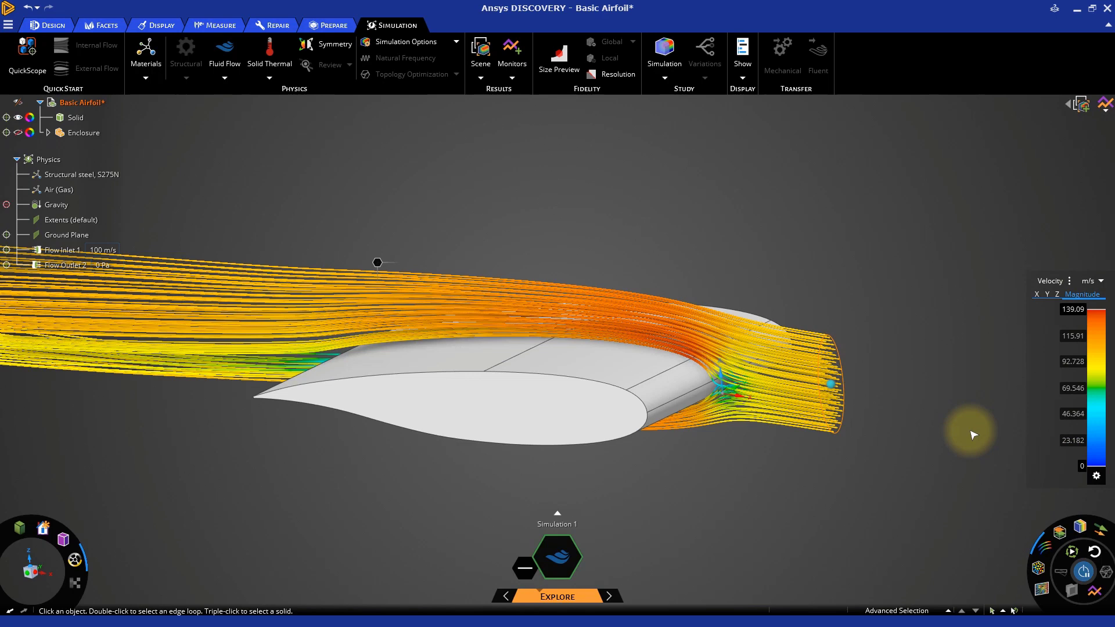
pyautogui.moveTo(1069, 281)
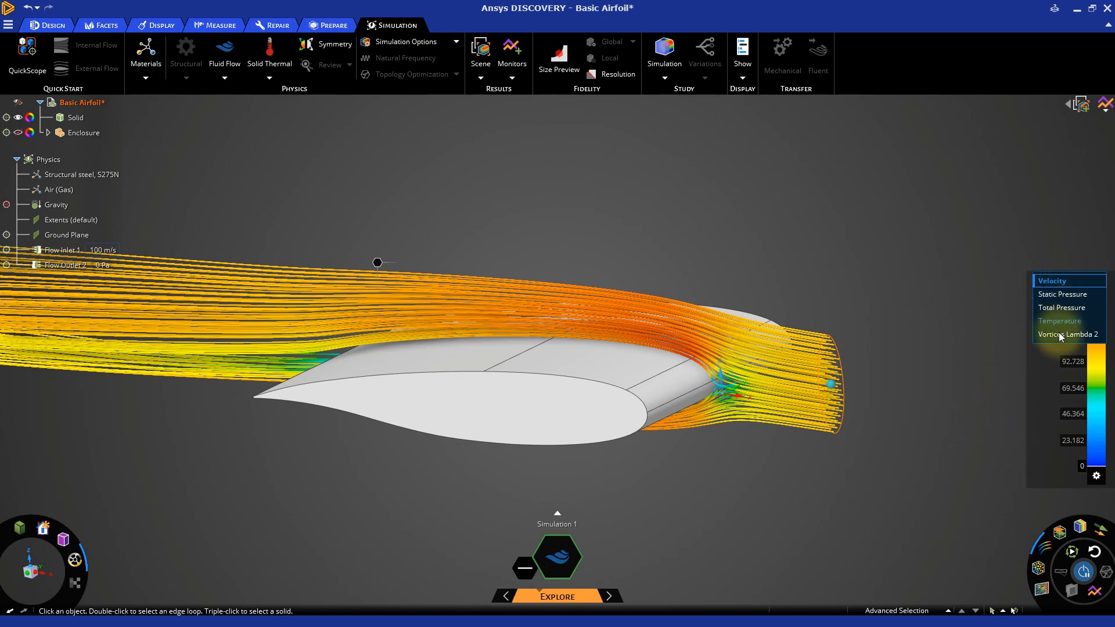
# Step: Colour the streamlines by static pressure, then by velocity X, Y and Z components
pyautogui.click(1062, 294)
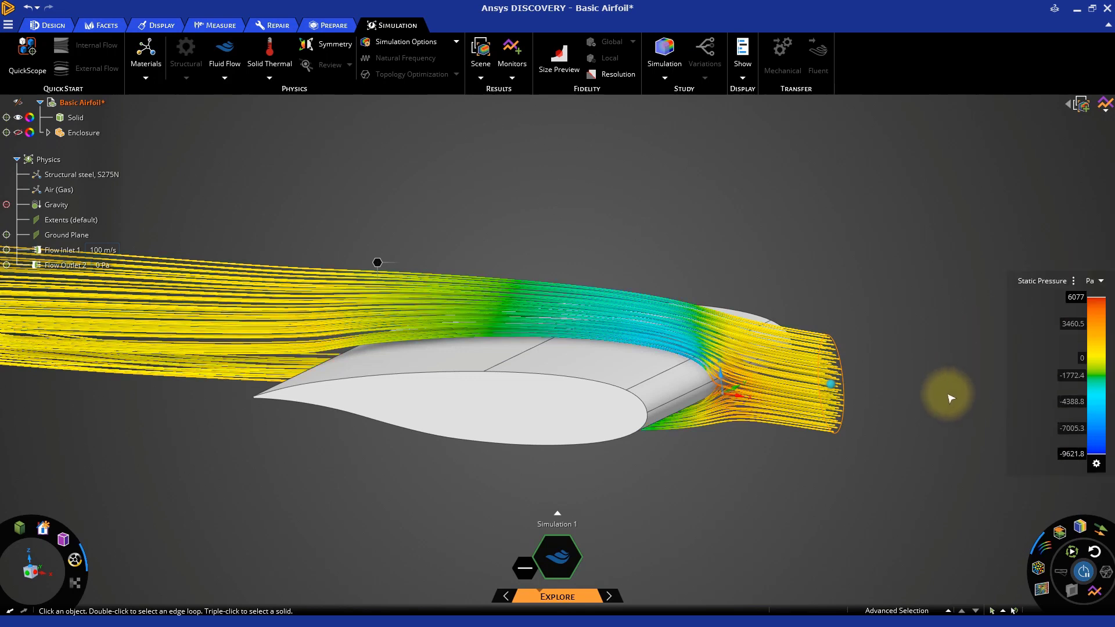
pyautogui.moveTo(1102, 310)
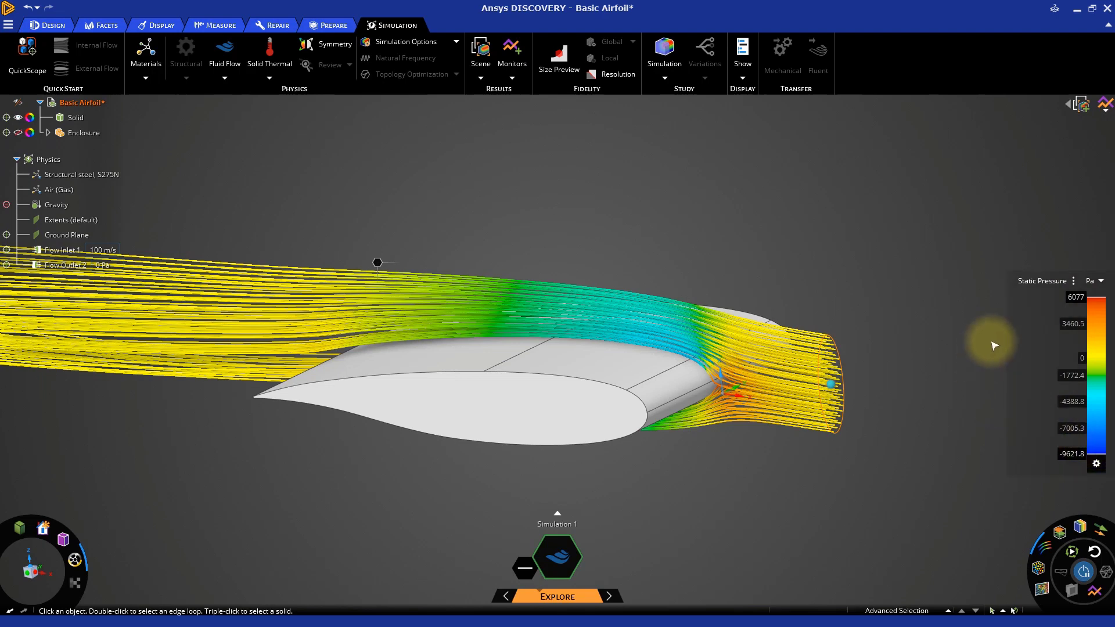
pyautogui.click(1042, 281)
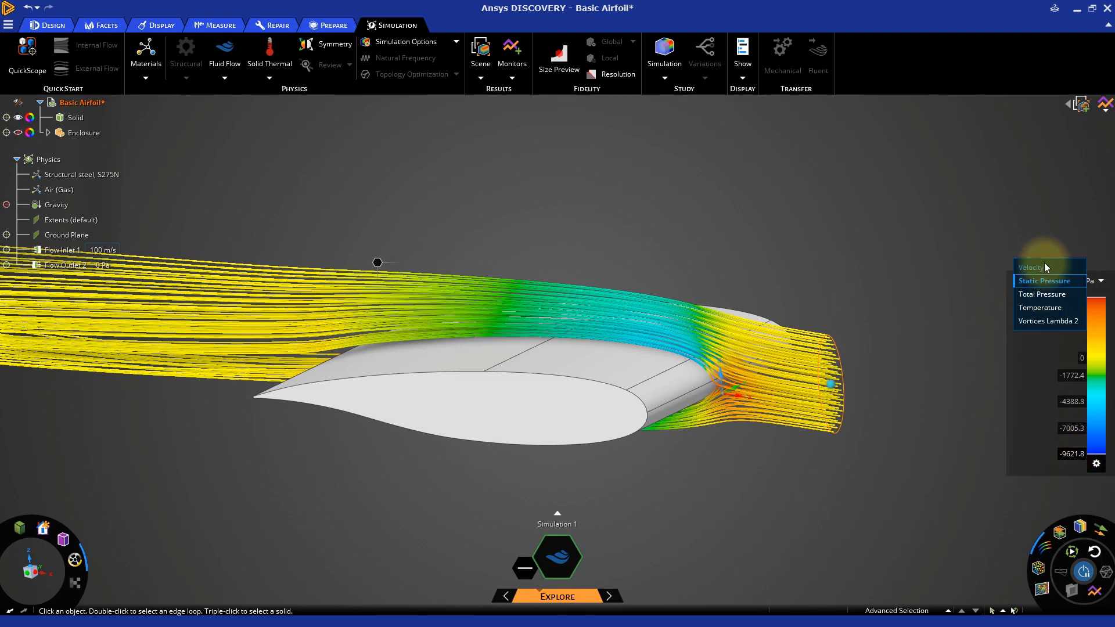
pyautogui.click(1031, 267)
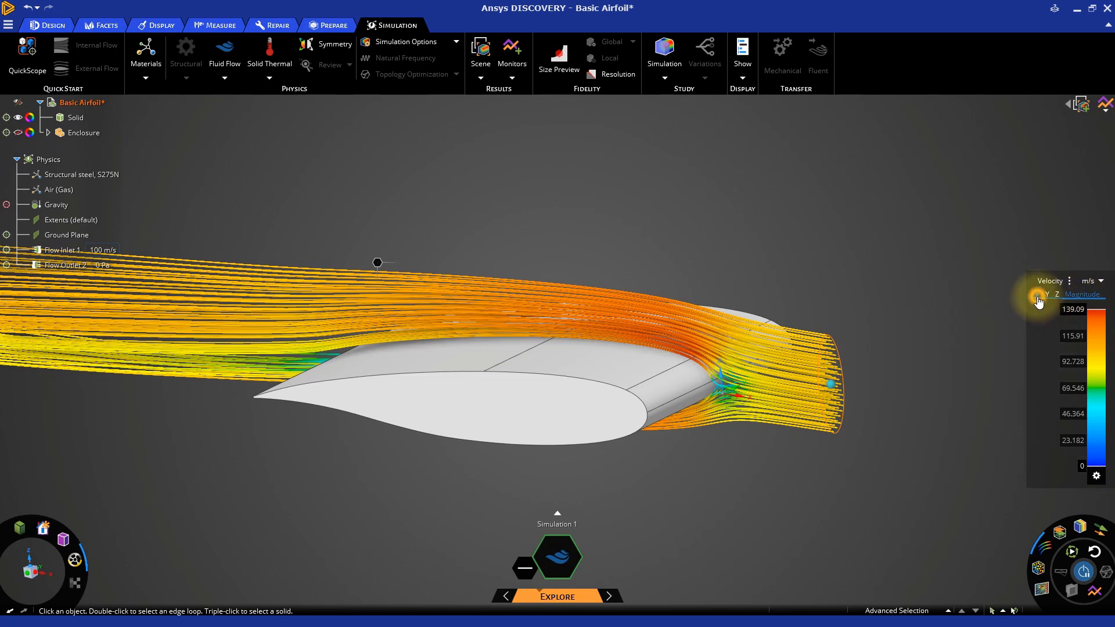
pyautogui.click(1036, 293)
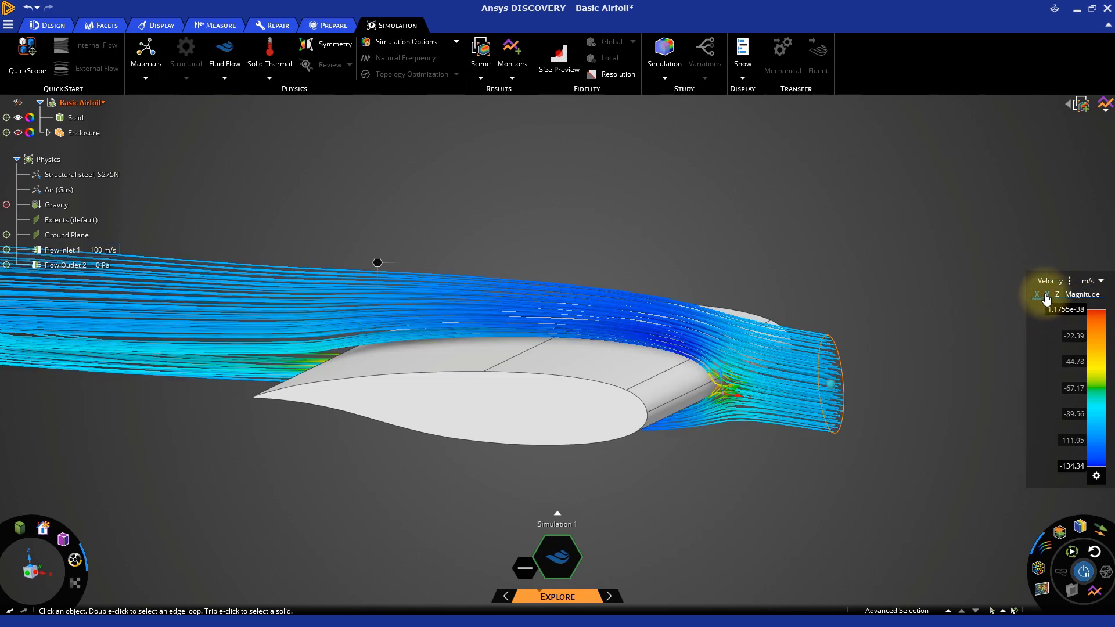
pyautogui.click(1057, 294)
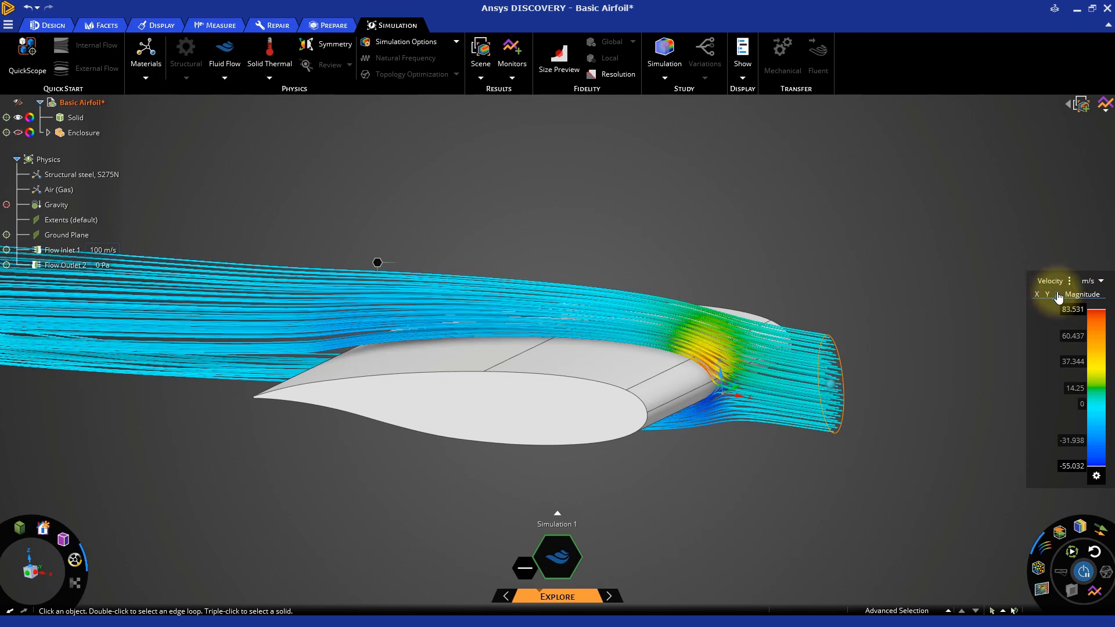
pyautogui.click(1082, 294)
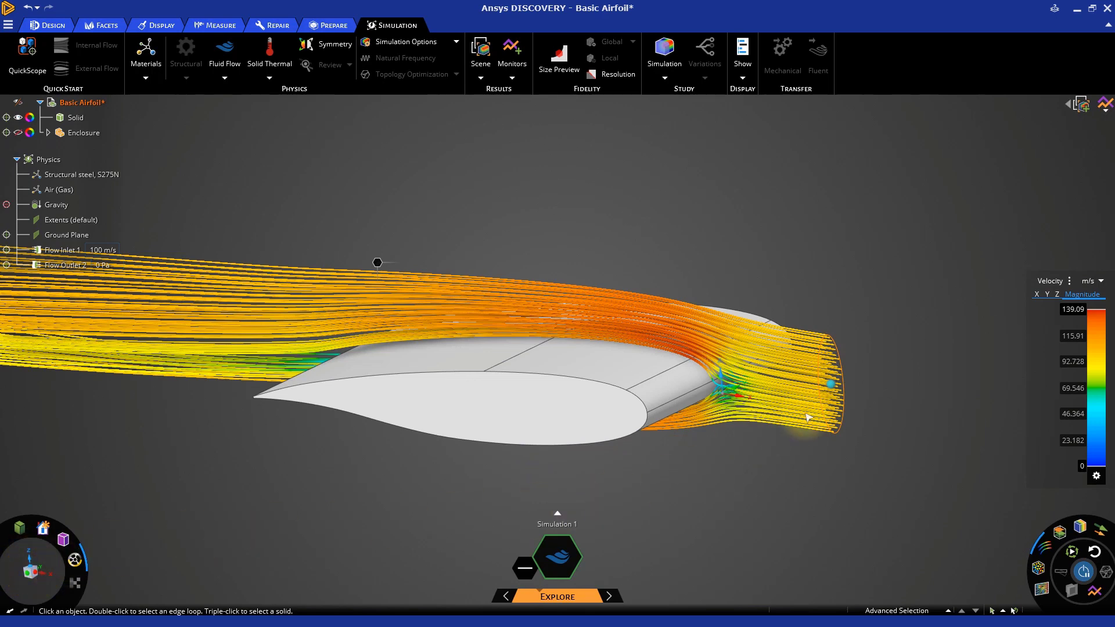
pyautogui.moveTo(904, 380)
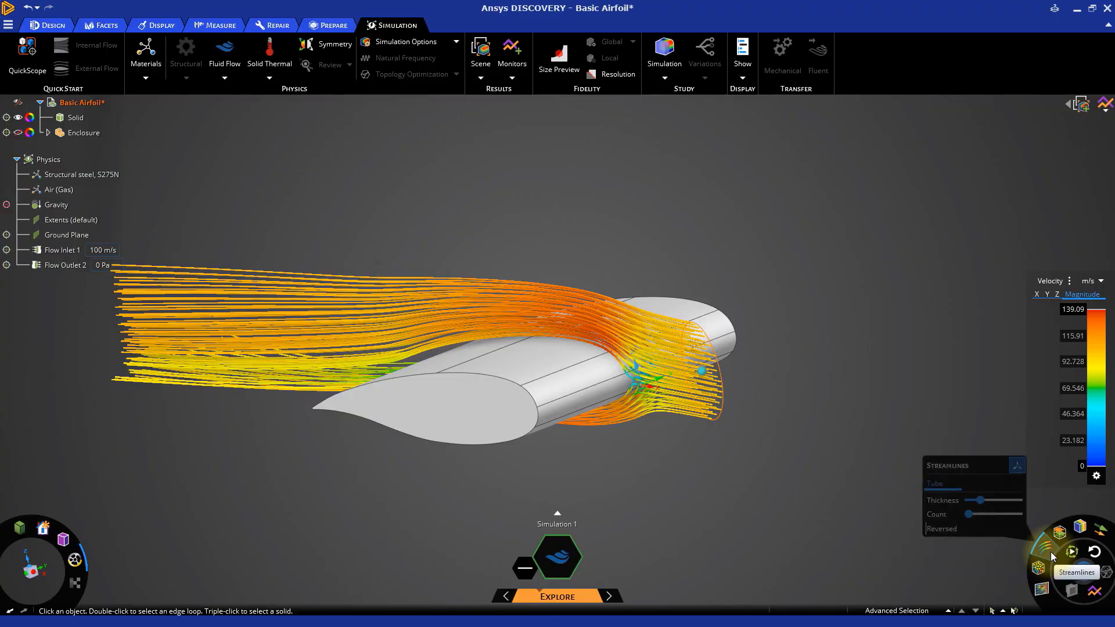
# Step: Switch to the Particles display, shrink the particle range, and enable trails
pyautogui.click(1040, 570)
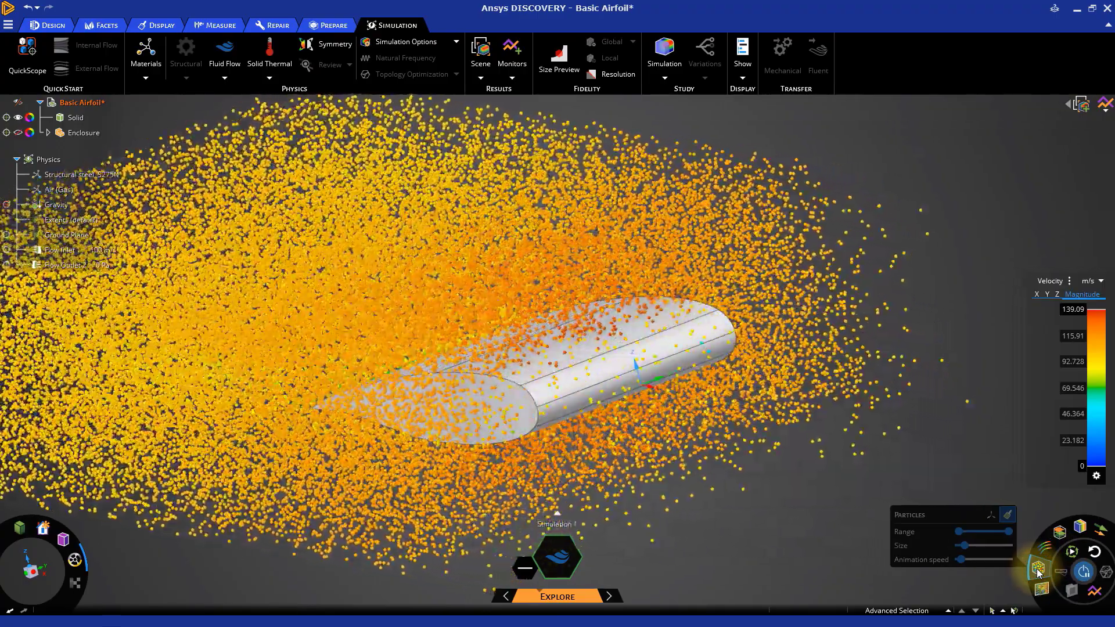
pyautogui.moveTo(966, 545); pyautogui.dragTo(981, 545)
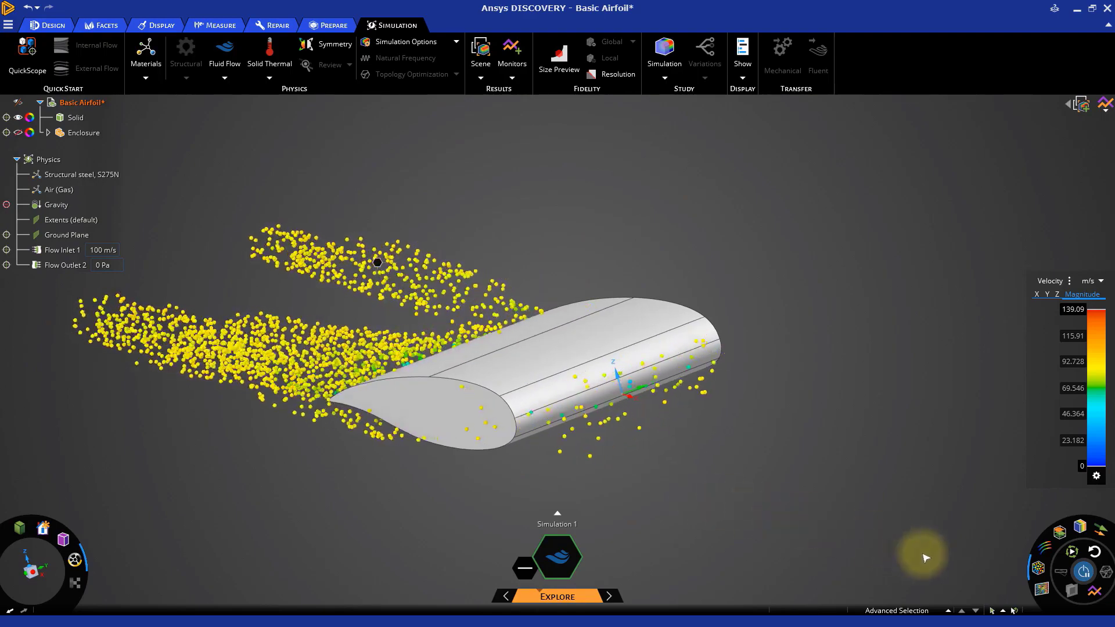
pyautogui.click(1039, 571)
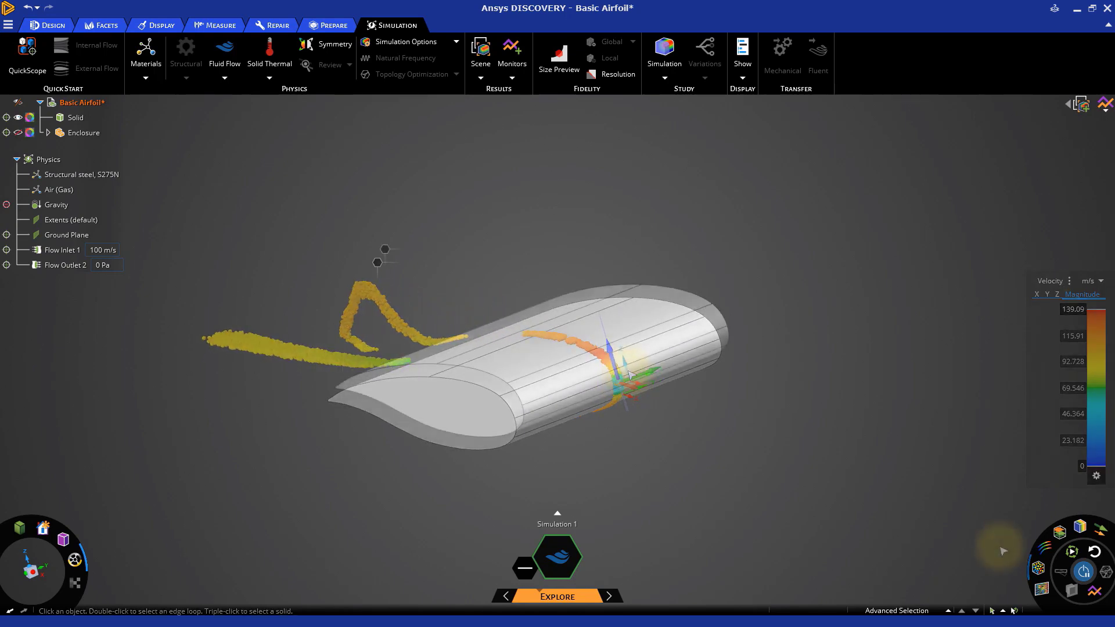
# Step: Show curved velocity vectors with longer tails, then switch to velocity contours
pyautogui.click(1100, 531)
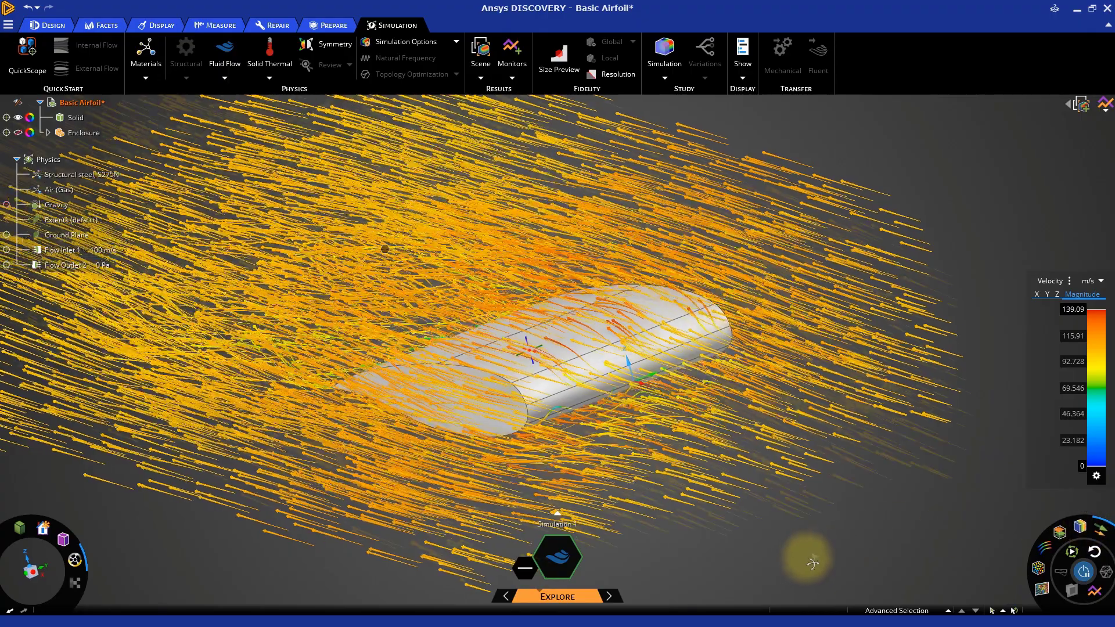
pyautogui.click(1097, 526)
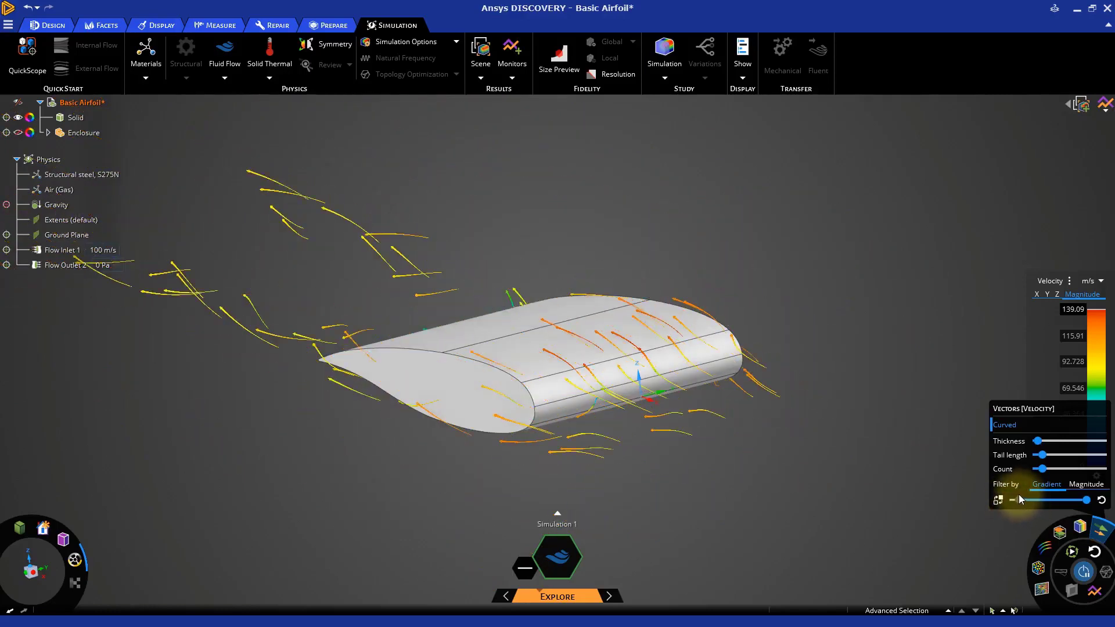
pyautogui.moveTo(1042, 469); pyautogui.dragTo(1060, 469)
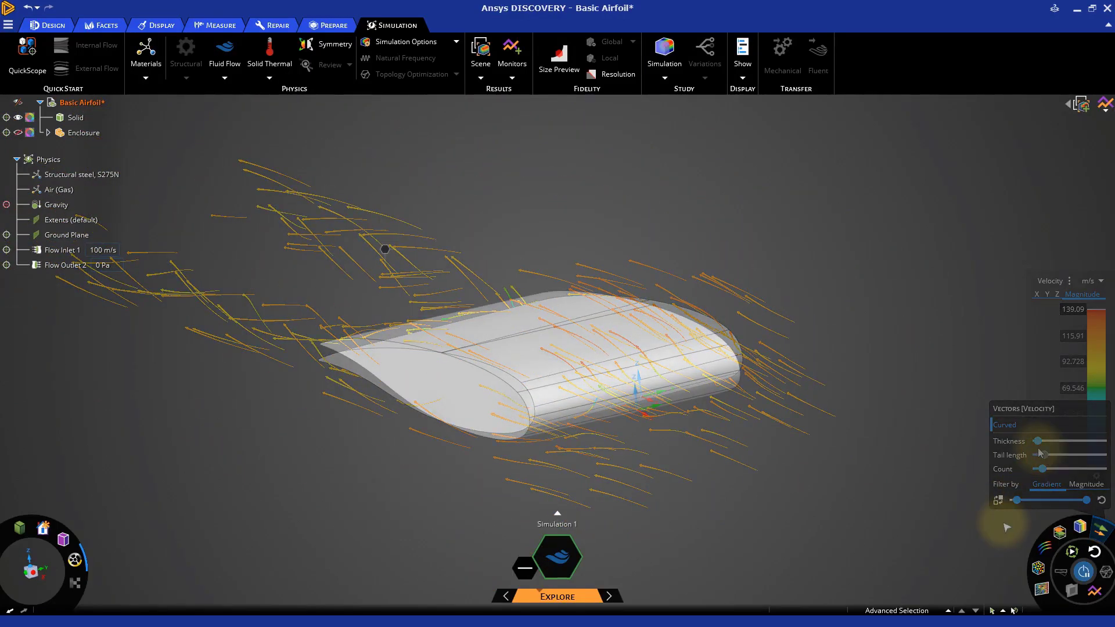
pyautogui.click(1079, 526)
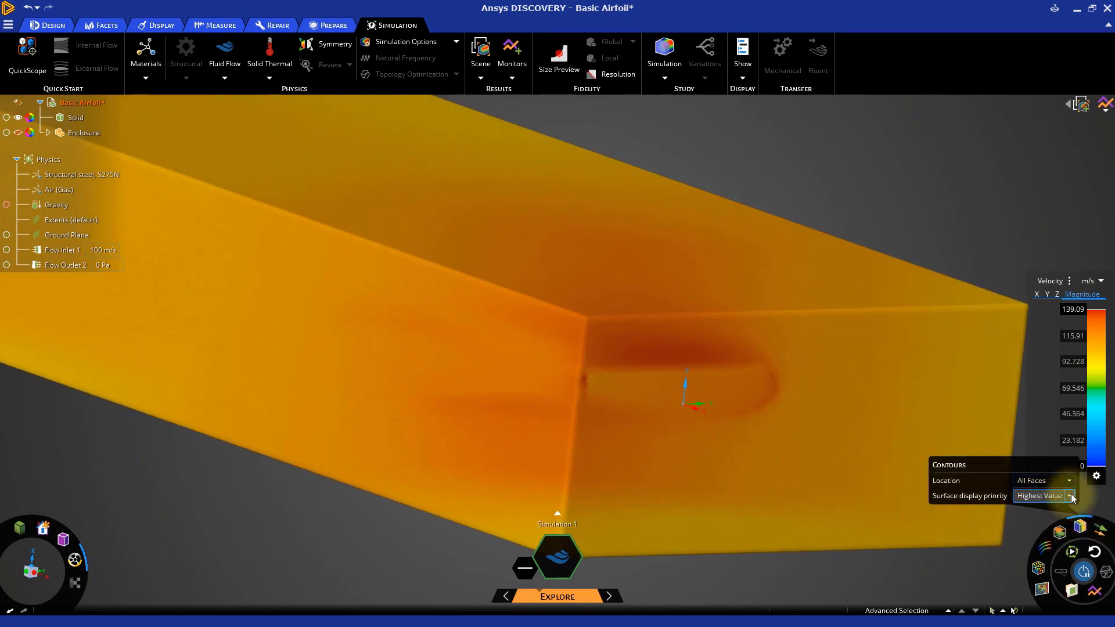
# Step: Set surface display priority to Lowest Value and insert a cut plane through the enclosure
pyautogui.click(1069, 496)
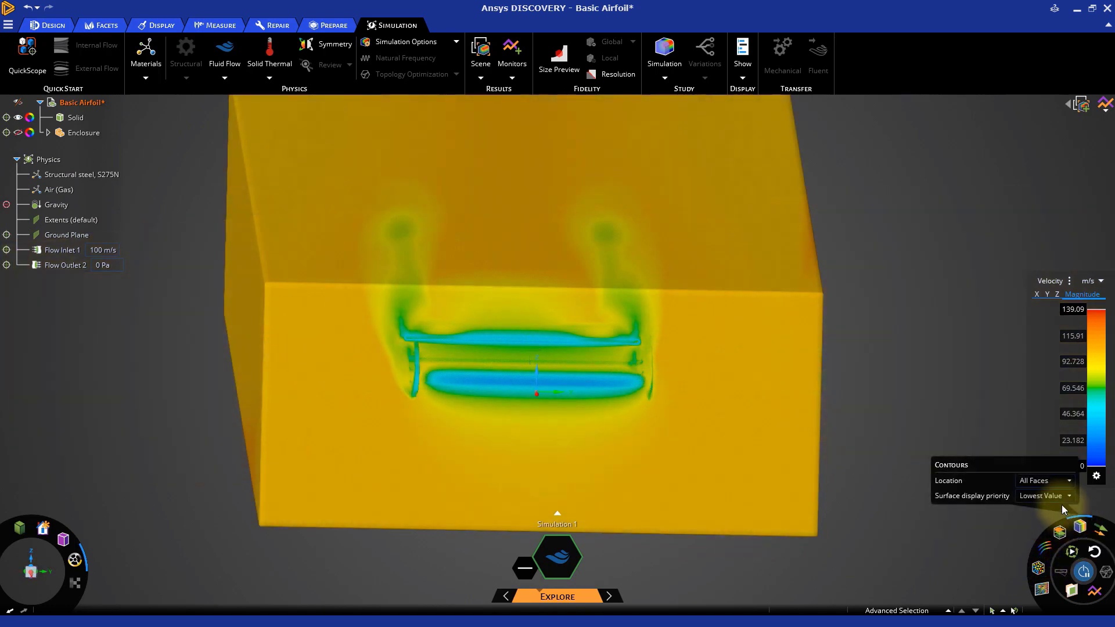
pyautogui.click(1045, 496)
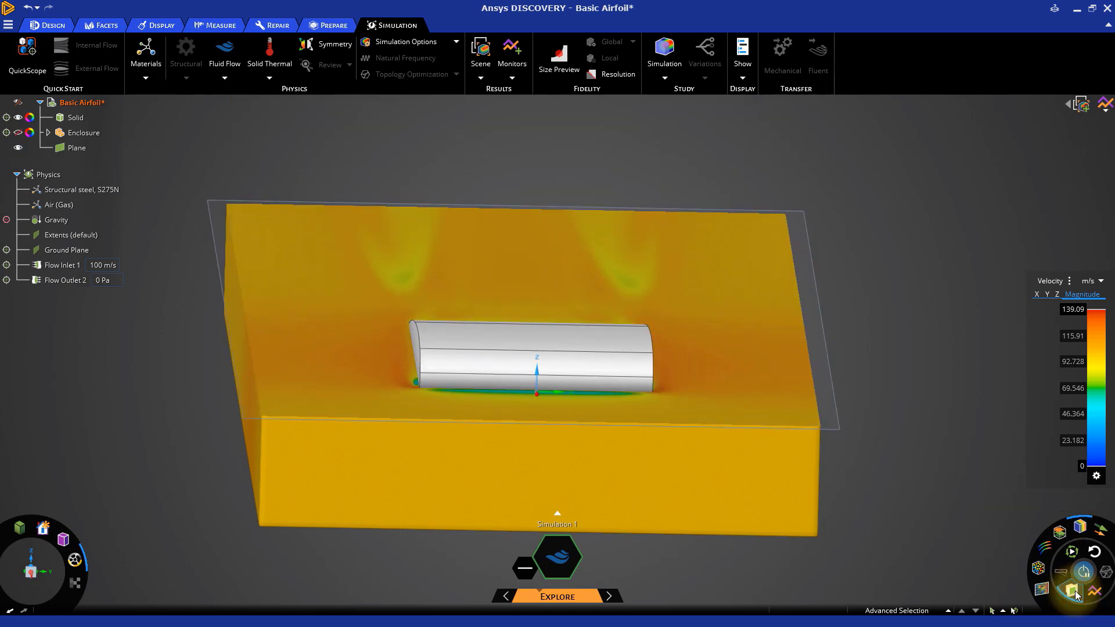
pyautogui.moveTo(952, 443)
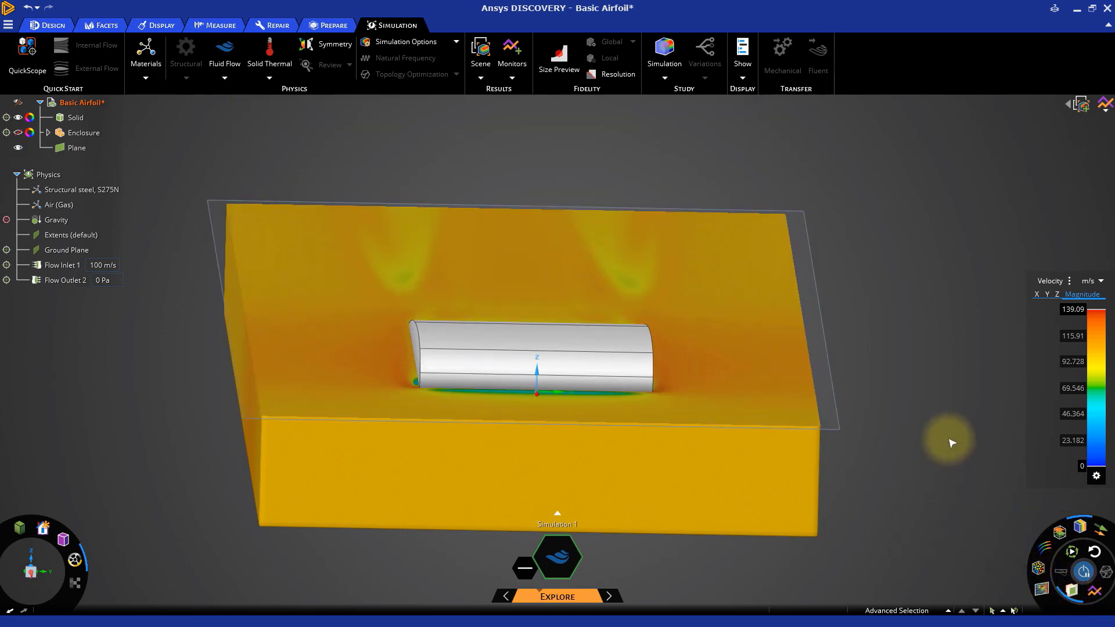
# Step: Select the Plane and drag it with the Move tool to the airfoil mid-section
pyautogui.click(76, 147)
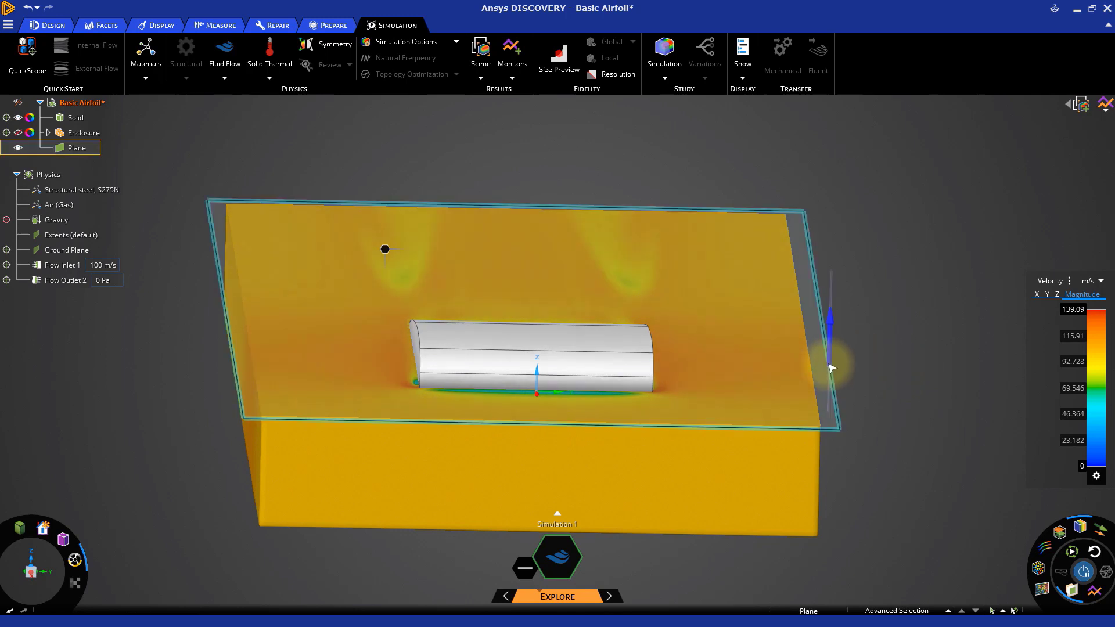
pyautogui.click(385, 249)
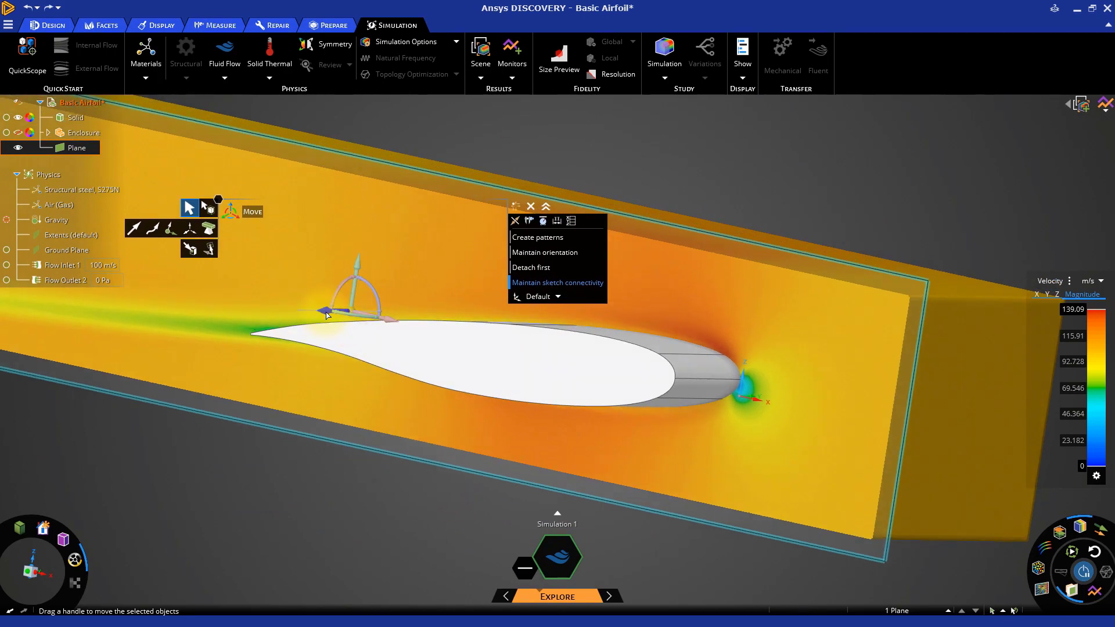
pyautogui.moveTo(325, 315); pyautogui.dragTo(311, 321)
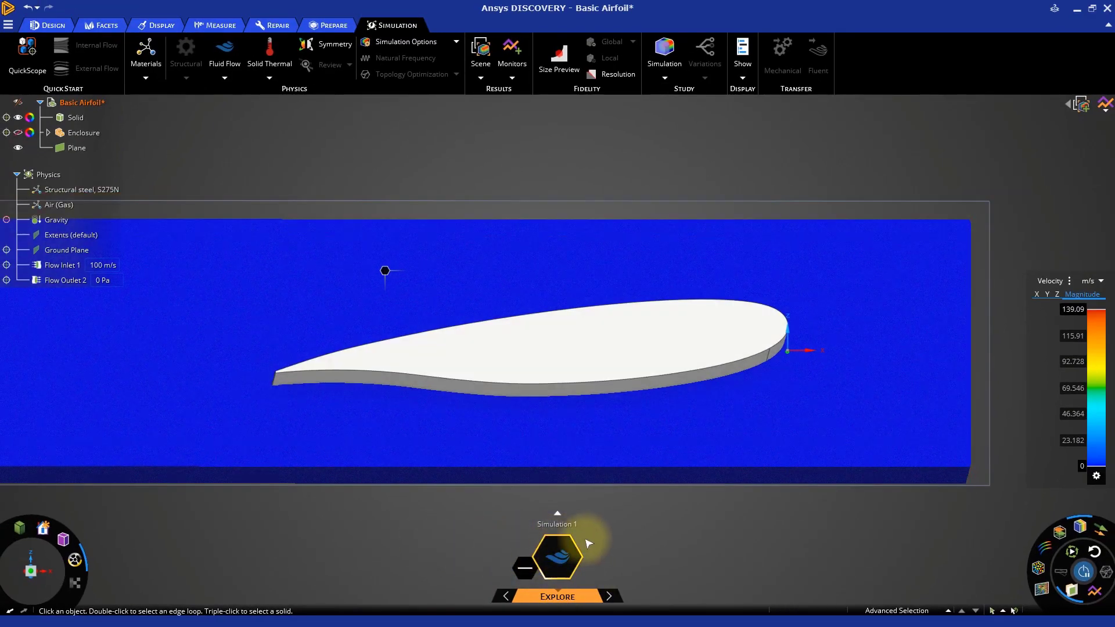
pyautogui.moveTo(609, 554)
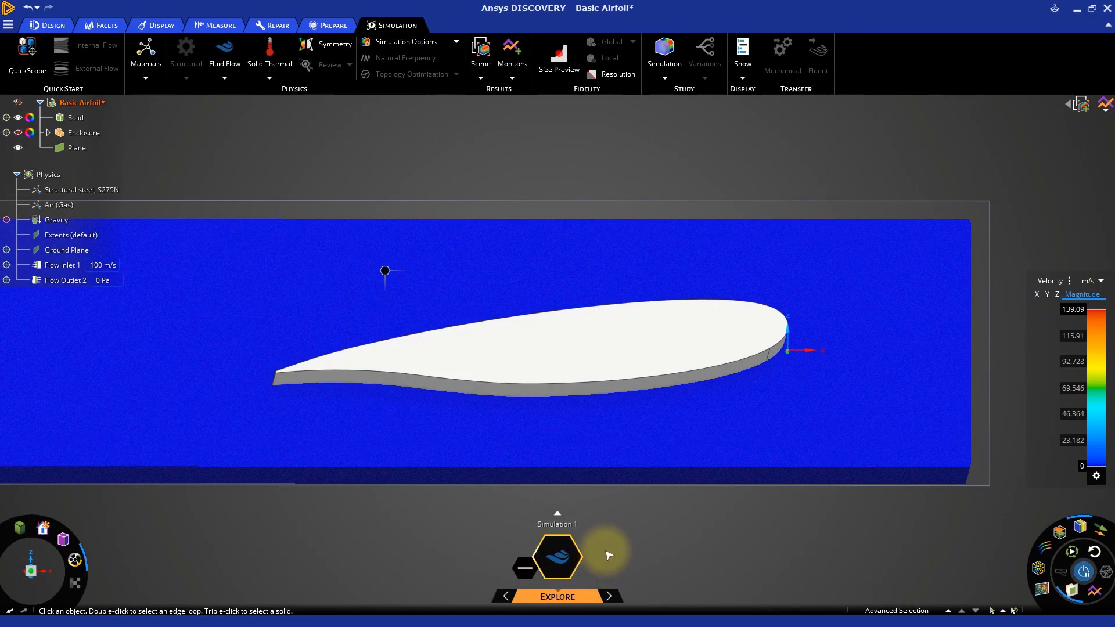
# Step: Resume solving Simulation 1 so velocity contours update on the cut plane
pyautogui.click(558, 557)
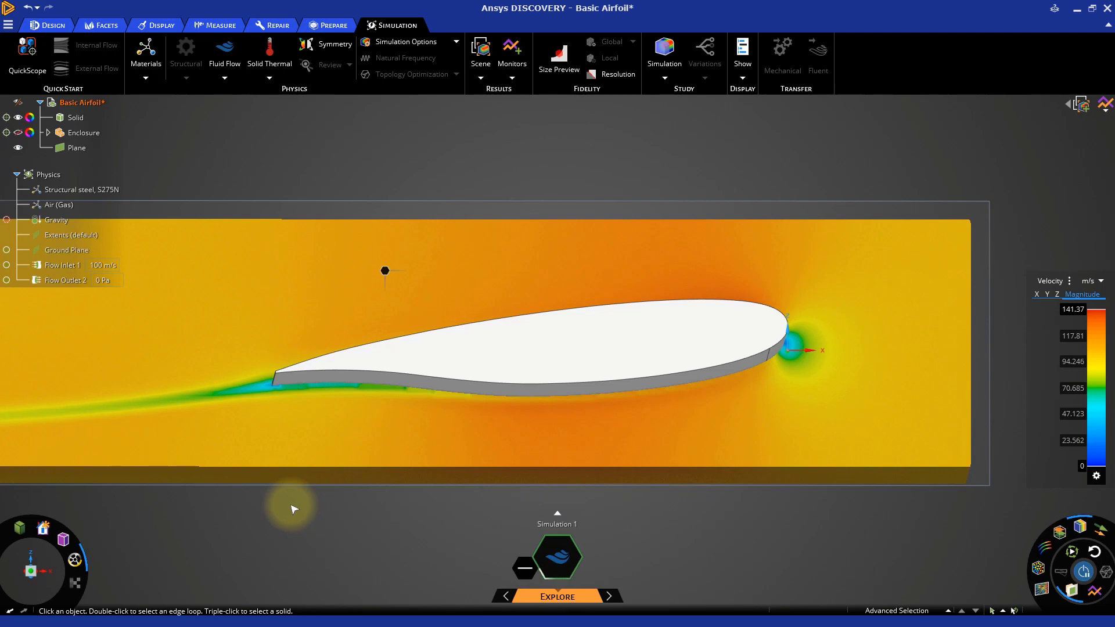
pyautogui.moveTo(245, 512)
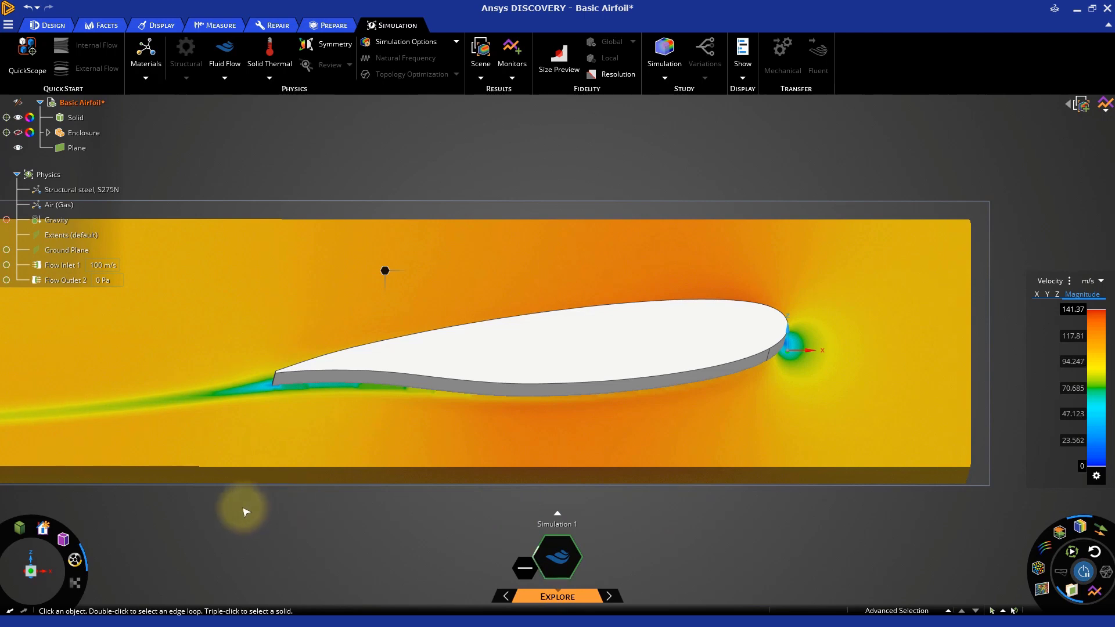